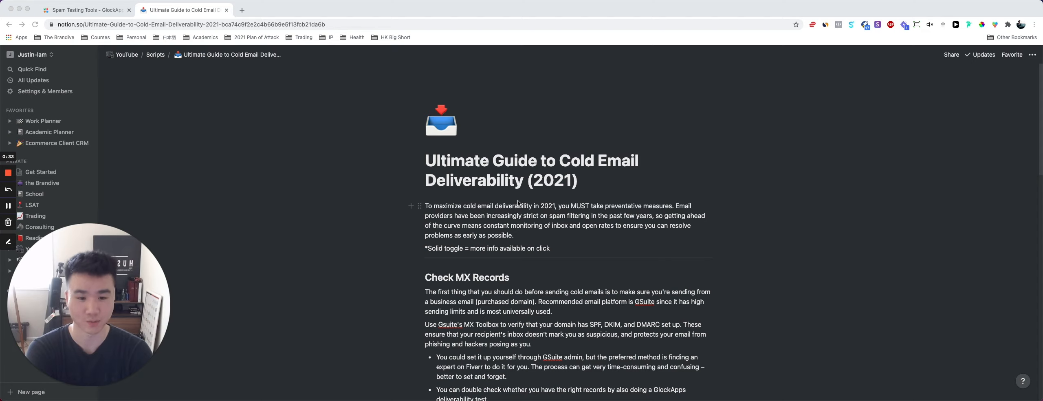
{"action": "mouse_move", "coordinate": [610, 246]}
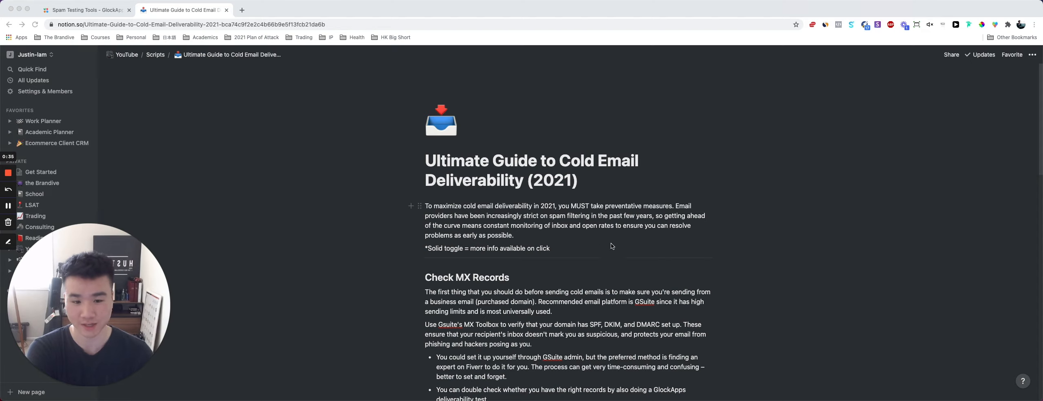
Expand the Benefits toggle under Email Diagnostics to reveal its three GlockApps testing sub-points.
{"action": "scroll", "scroll_direction": "down", "scroll_amount": 3}
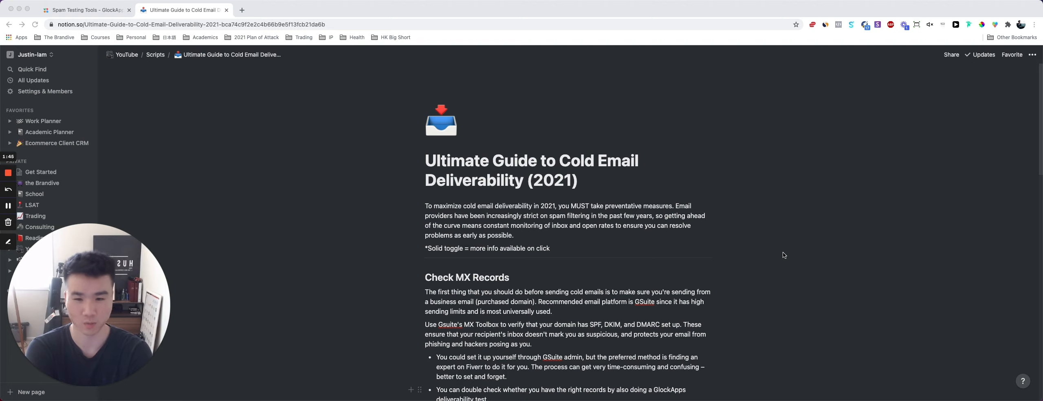
{"action": "scroll", "scroll_direction": "down", "scroll_amount": 3}
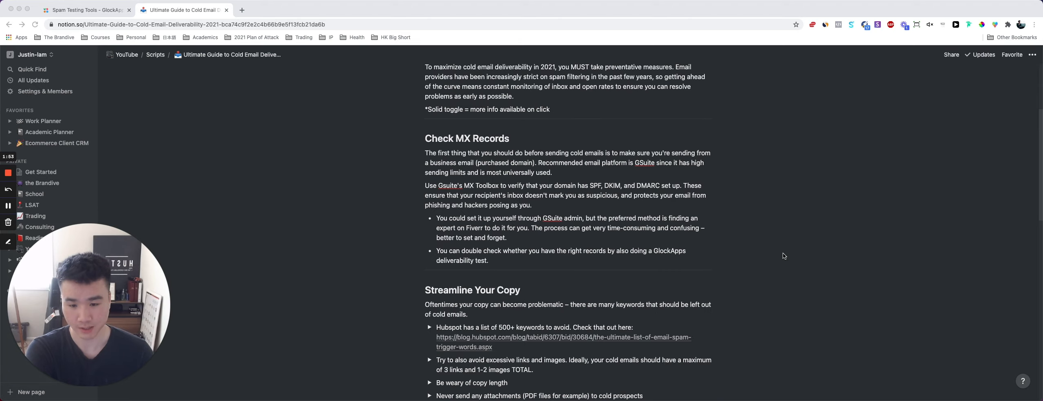
{"action": "scroll", "scroll_direction": "down", "scroll_amount": 3}
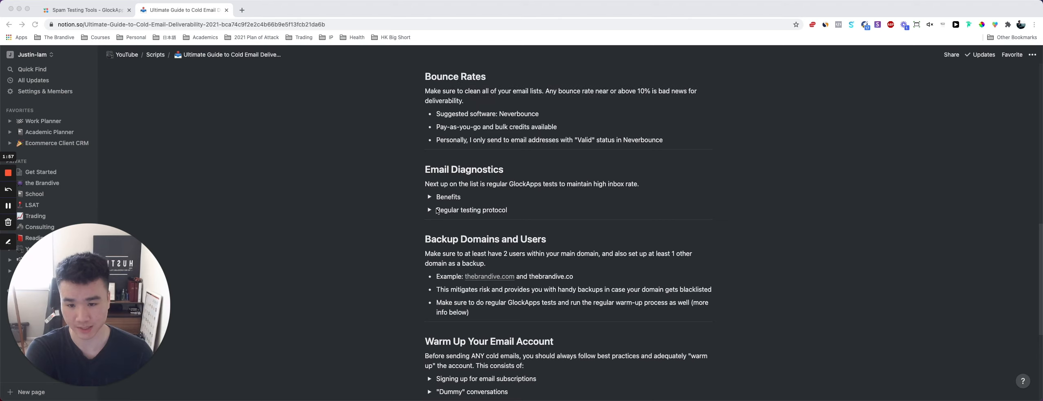
{"action": "left_click", "coordinate": [429, 197]}
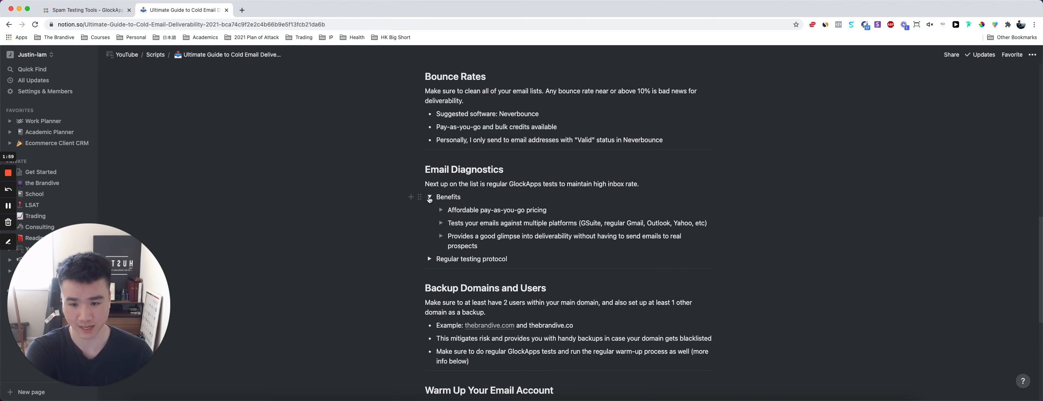
{"action": "left_click", "coordinate": [429, 197]}
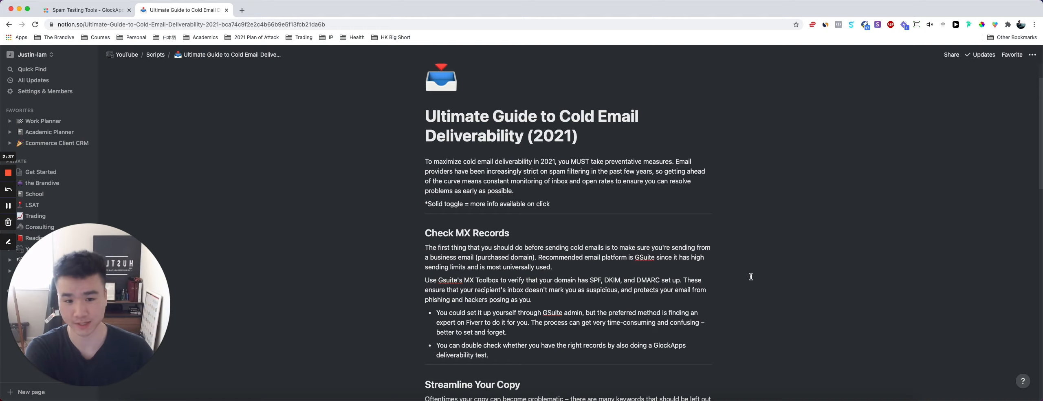
{"action": "left_click_drag", "start_coordinate": [570, 160], "coordinate": [625, 171]}
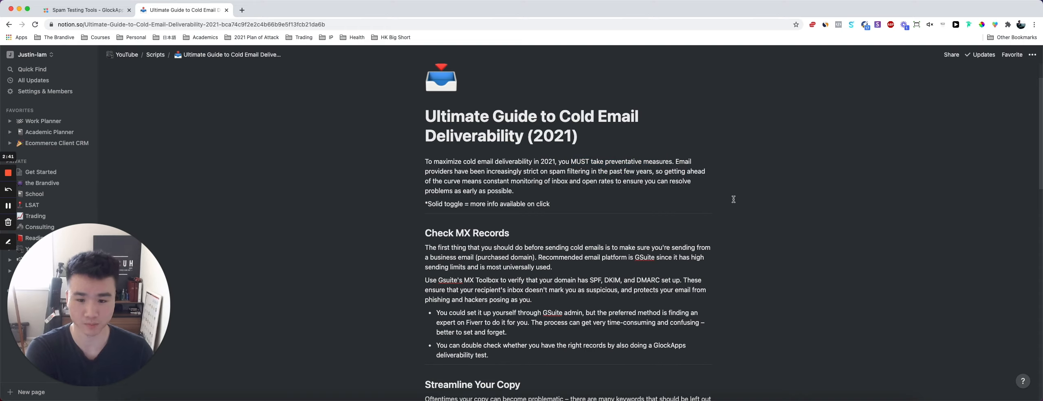
{"action": "mouse_move", "coordinate": [754, 226]}
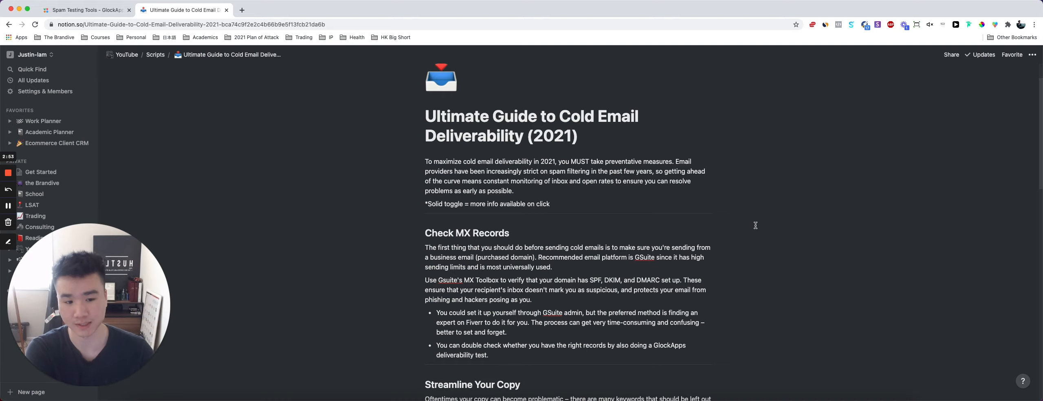
{"action": "scroll", "scroll_direction": "down", "scroll_amount": 3}
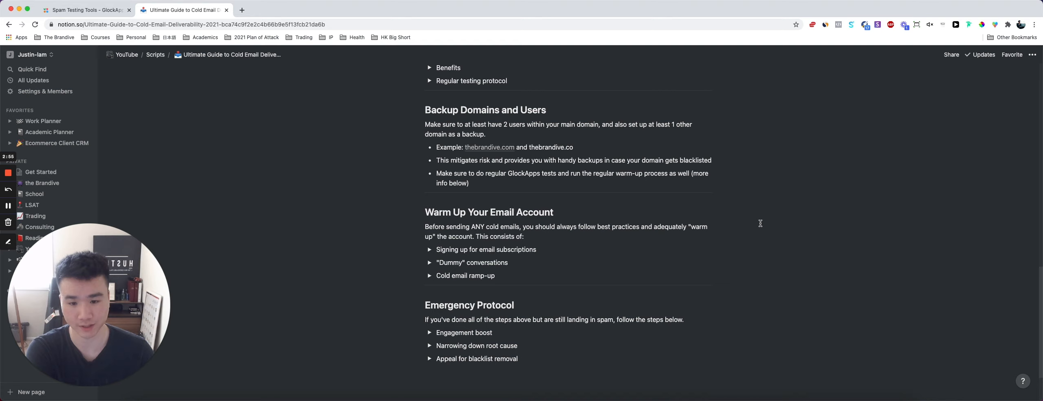
{"action": "scroll", "scroll_direction": "up", "scroll_amount": 3}
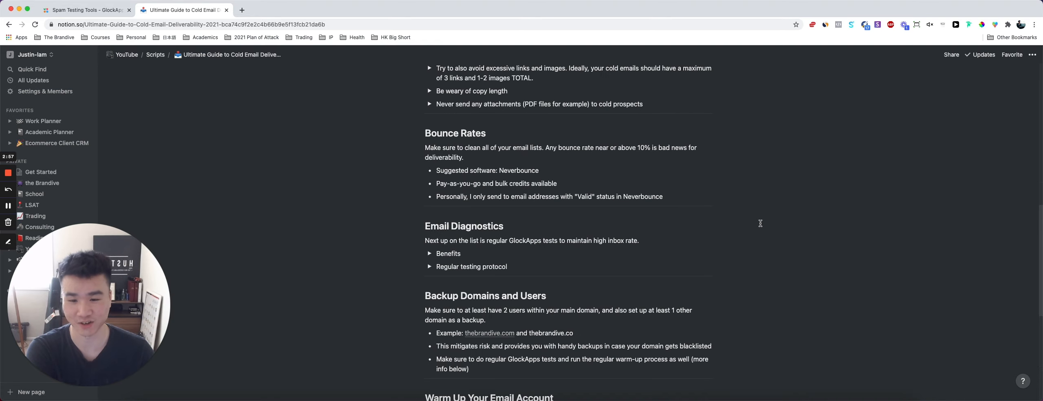
{"action": "scroll", "scroll_direction": "up", "scroll_amount": 3}
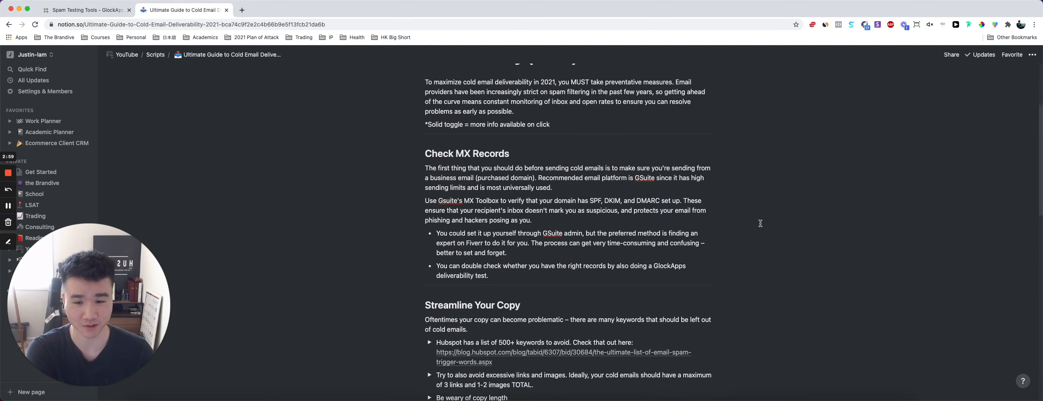
{"action": "scroll", "scroll_direction": "up", "scroll_amount": 3}
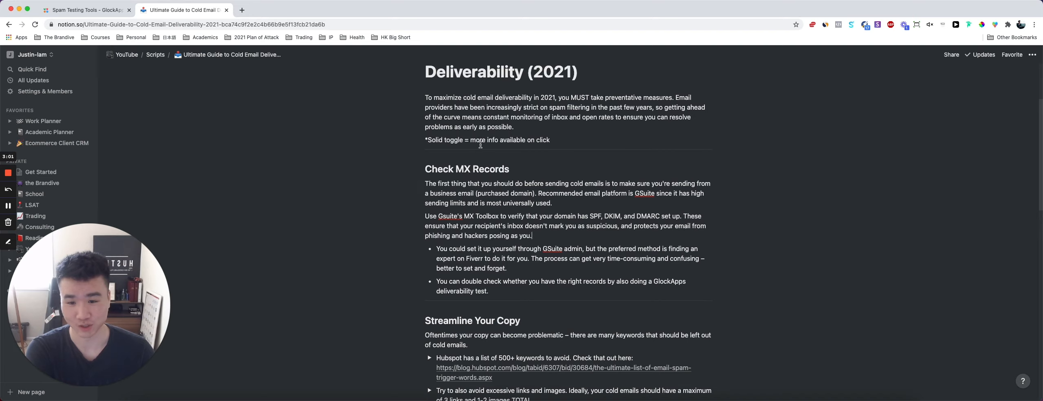
{"action": "double_click", "coordinate": [466, 169]}
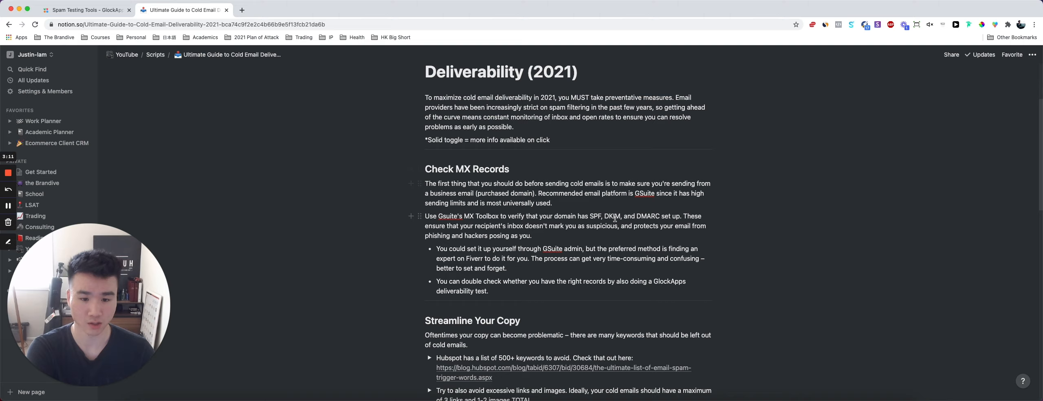
{"action": "left_click_drag", "start_coordinate": [588, 215], "coordinate": [692, 225]}
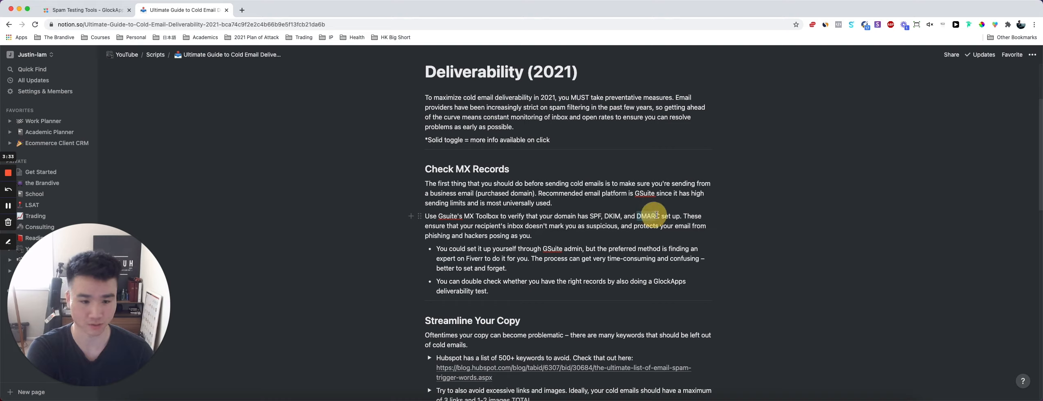
{"action": "double_click", "coordinate": [646, 215]}
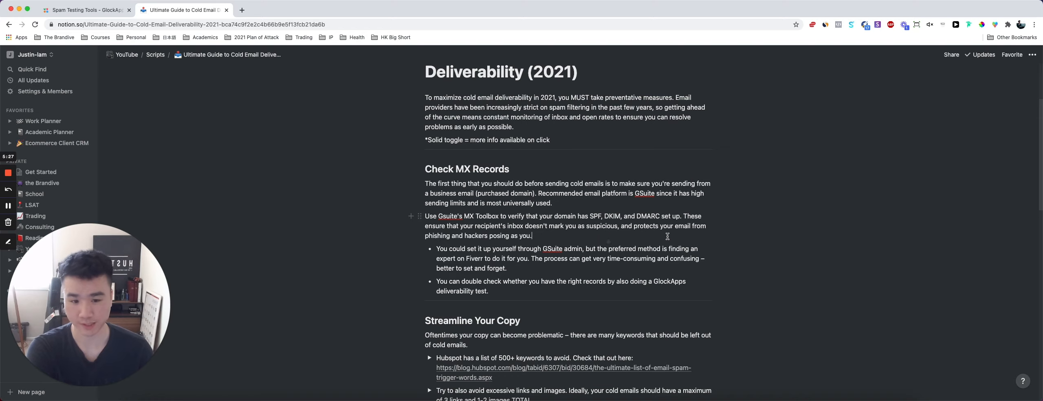
{"action": "scroll", "scroll_direction": "down", "scroll_amount": 3}
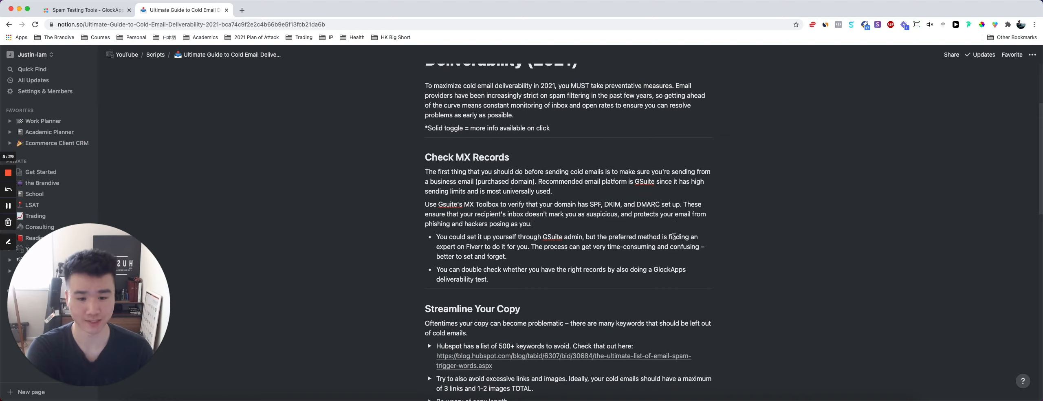
{"action": "left_click_drag", "start_coordinate": [589, 203], "coordinate": [669, 204]}
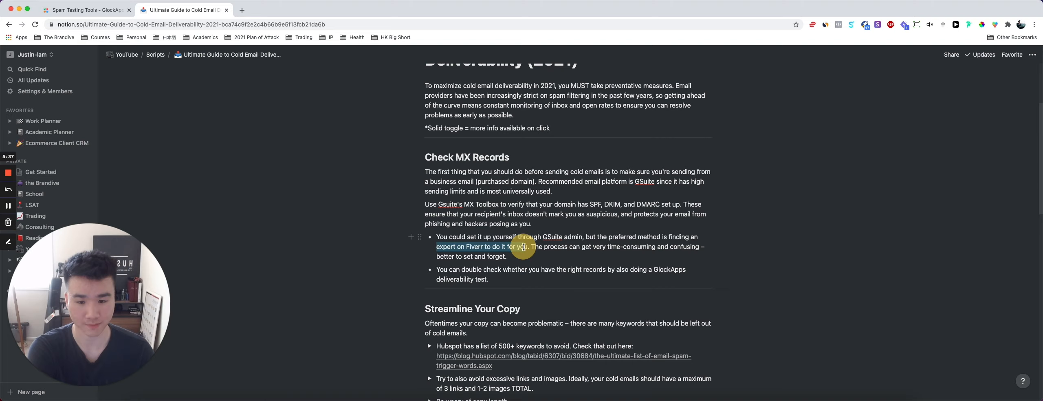
{"action": "left_click", "coordinate": [583, 237]}
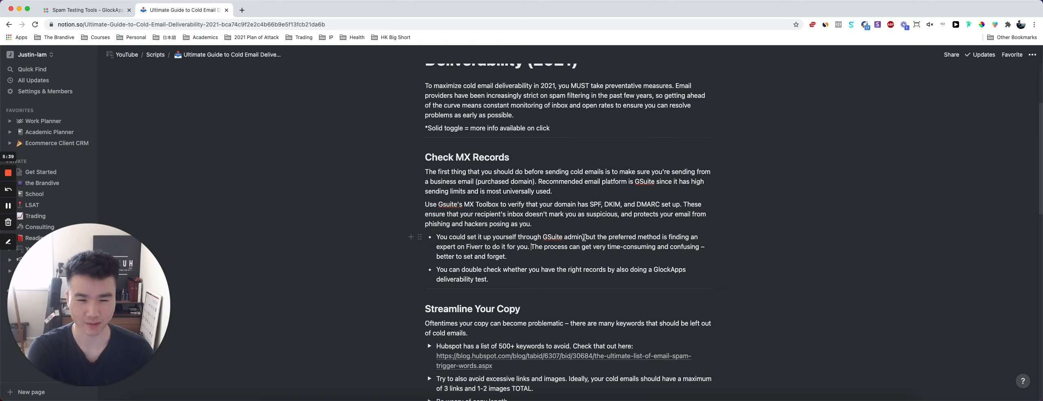
{"action": "left_click_drag", "start_coordinate": [436, 236], "coordinate": [584, 236]}
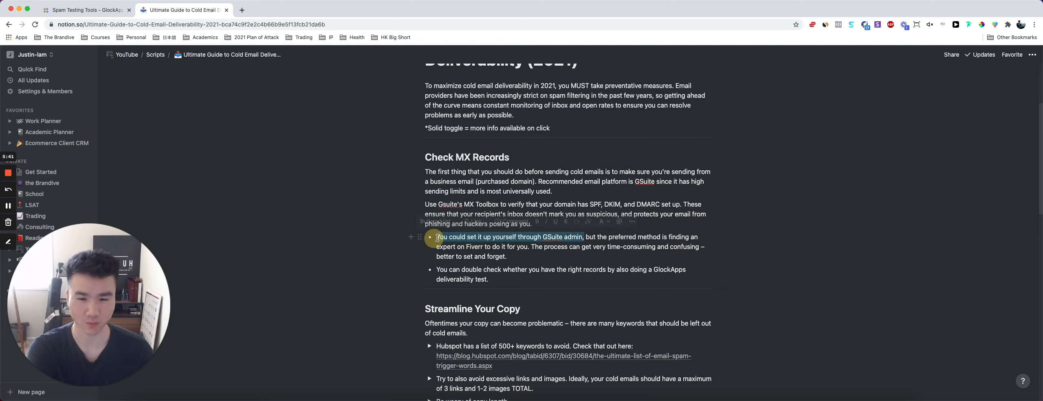
{"action": "left_click", "coordinate": [544, 254]}
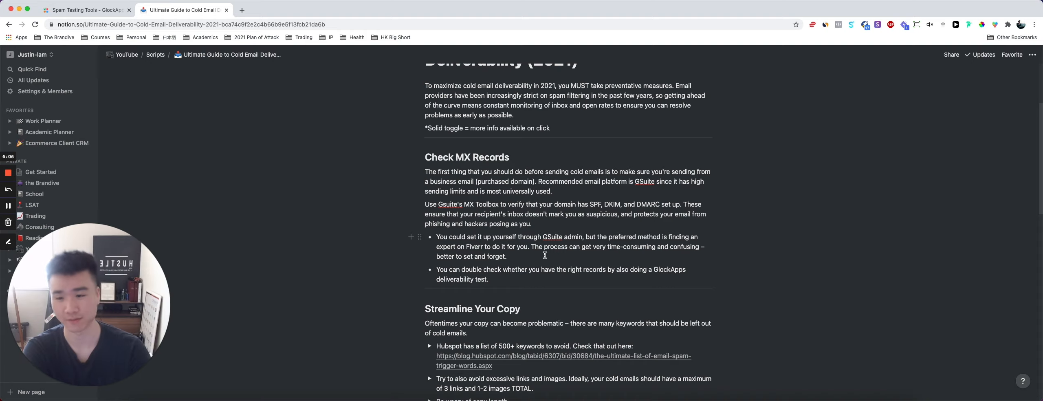
{"action": "mouse_move", "coordinate": [350, 223]}
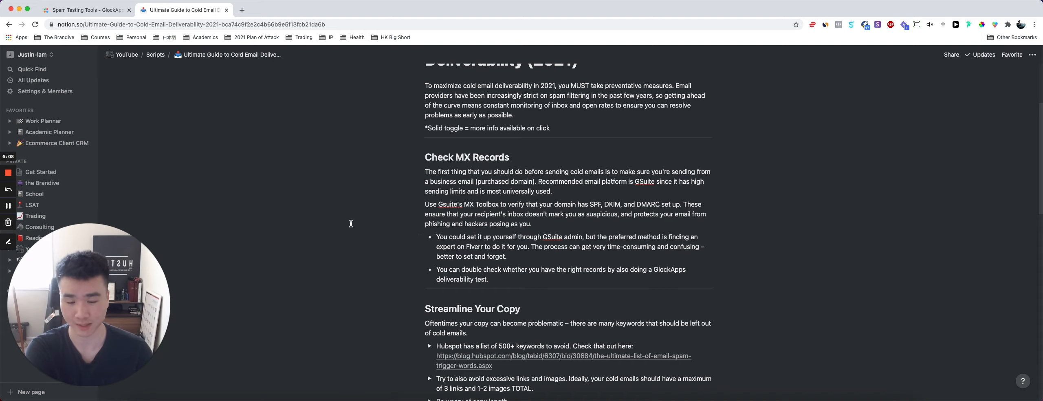
Switch to the GlockApps report and review 100% inbox placement and passing SPF, DKIM, rDNS checks.
{"action": "left_click", "coordinate": [81, 10]}
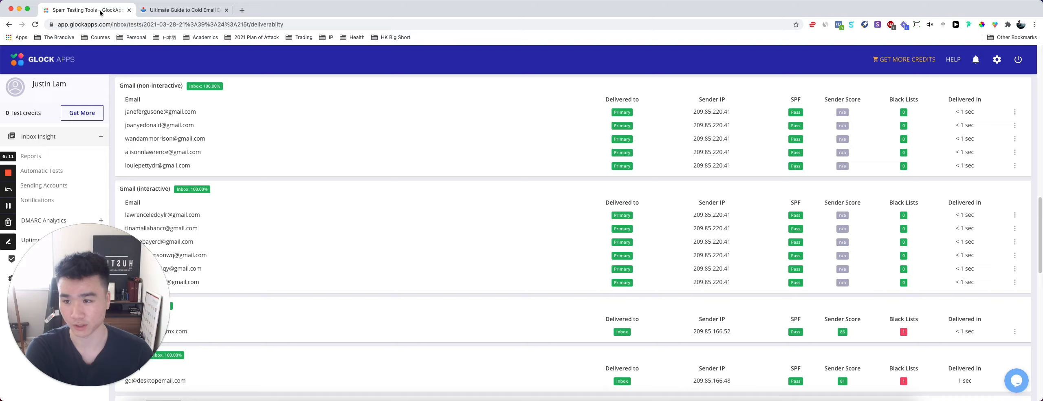
{"action": "scroll", "scroll_direction": "down", "scroll_amount": 3}
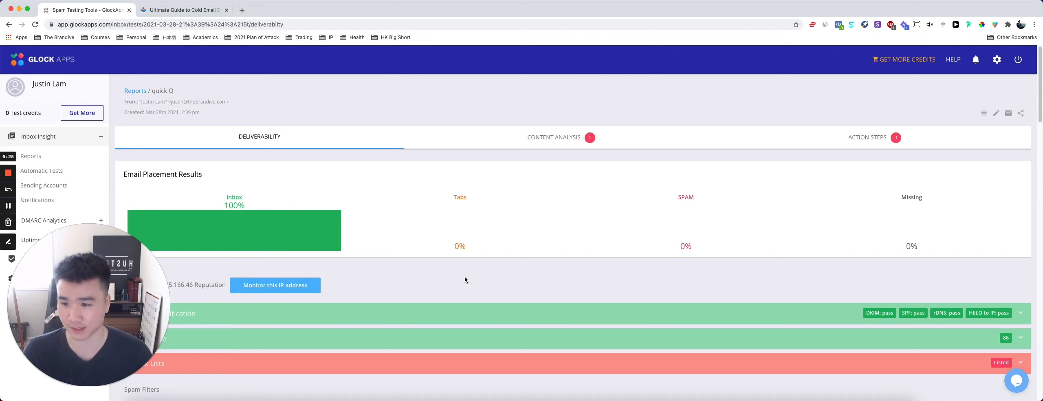
{"action": "mouse_move", "coordinate": [517, 268]}
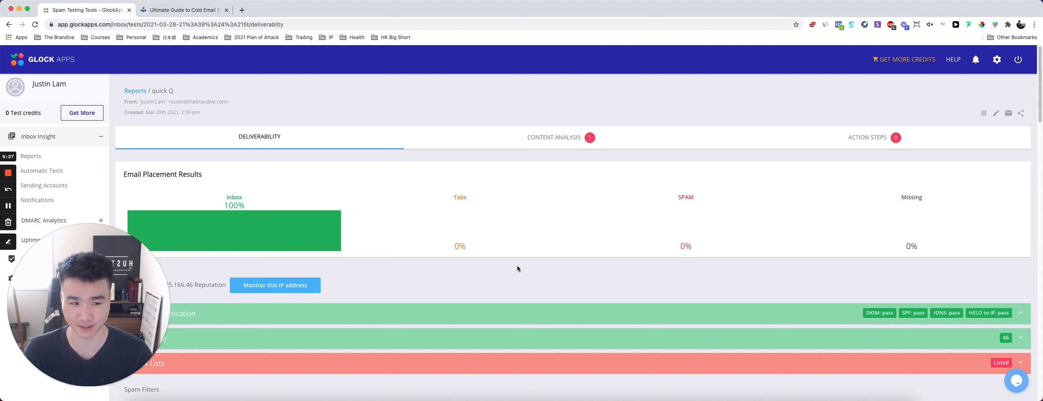
{"action": "scroll", "scroll_direction": "down", "scroll_amount": 3}
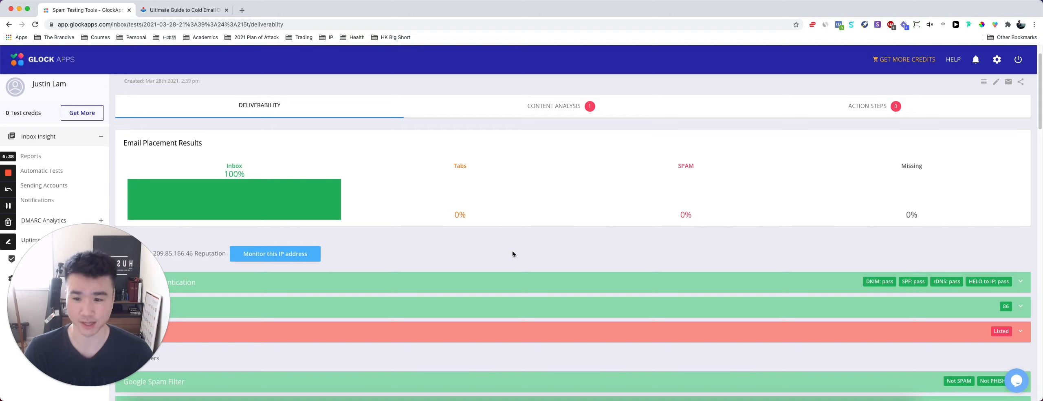
{"action": "scroll", "scroll_direction": "down", "scroll_amount": 3}
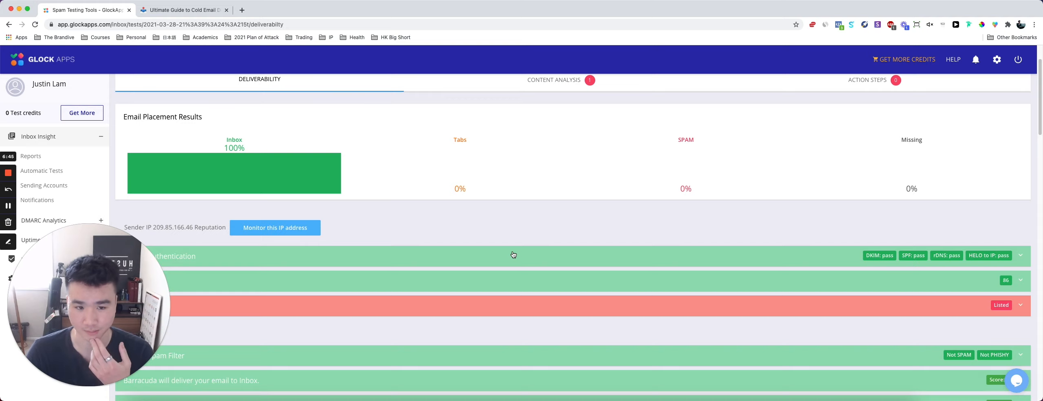
{"action": "scroll", "scroll_direction": "down", "scroll_amount": 3}
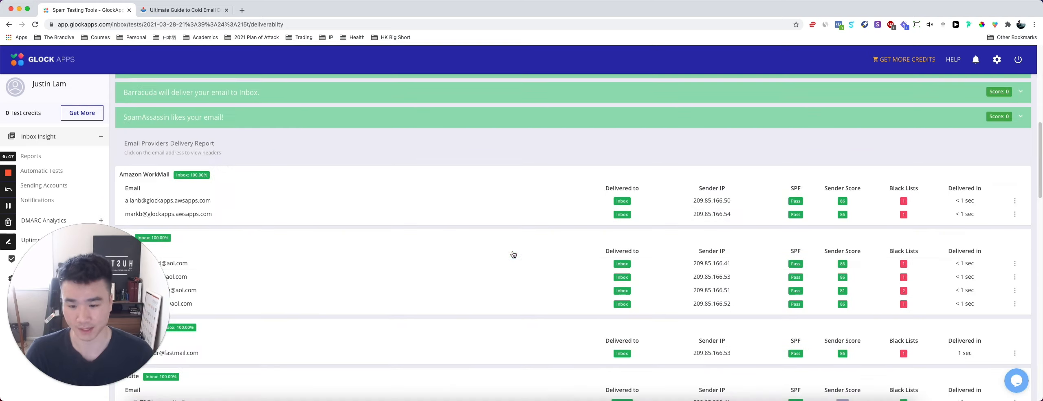
{"action": "scroll", "scroll_direction": "down", "scroll_amount": 3}
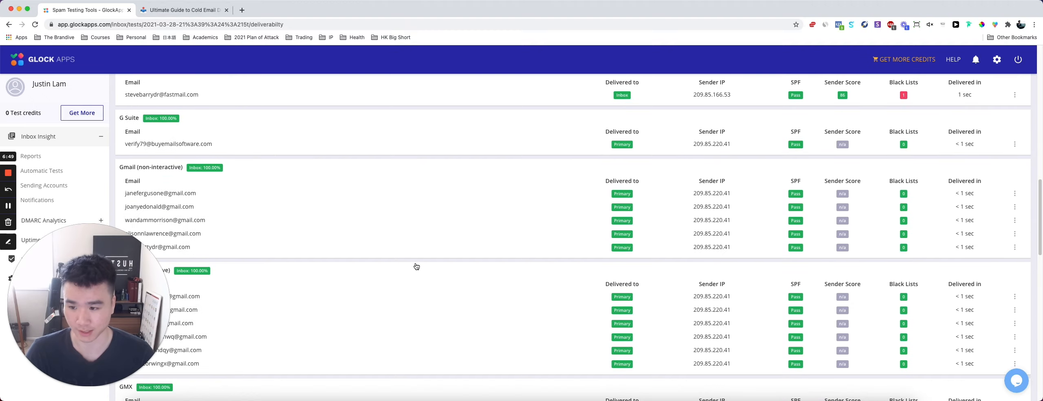
{"action": "scroll", "scroll_direction": "down", "scroll_amount": 3}
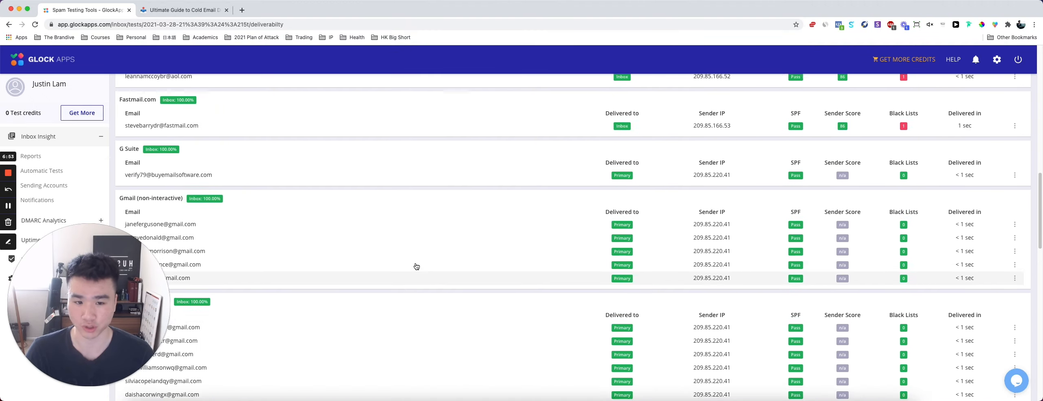
{"action": "scroll", "scroll_direction": "up", "scroll_amount": 3}
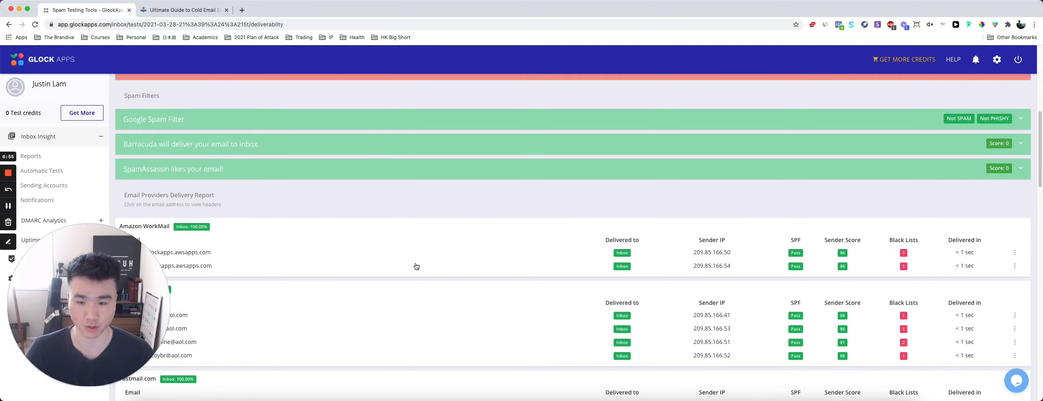
{"action": "scroll", "scroll_direction": "down", "scroll_amount": 3}
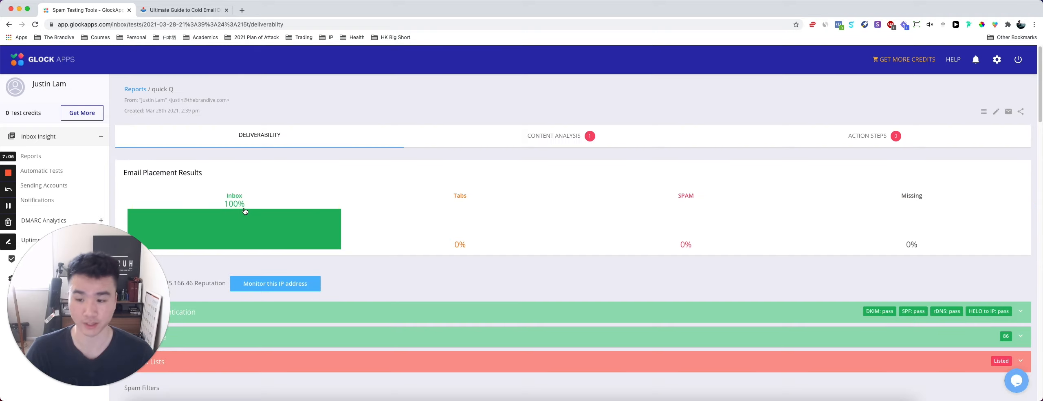
{"action": "scroll", "scroll_direction": "down", "scroll_amount": 3}
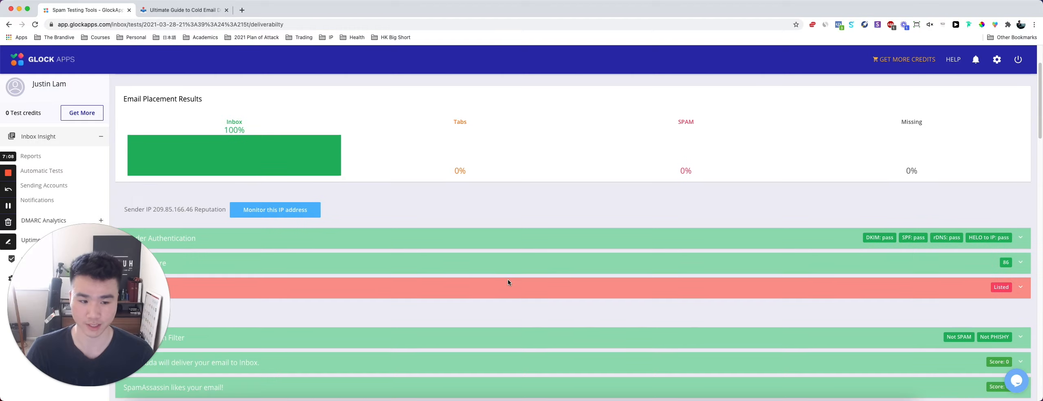
{"action": "scroll", "scroll_direction": "down", "scroll_amount": 3}
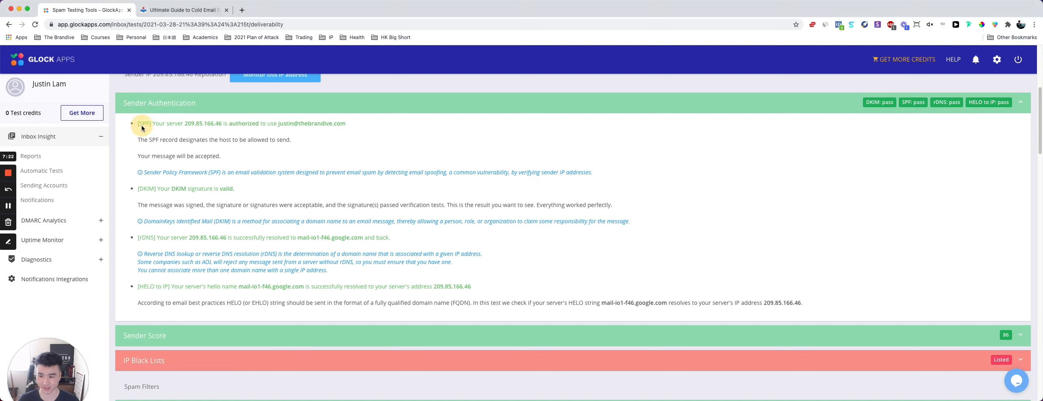
{"action": "double_click", "coordinate": [146, 123]}
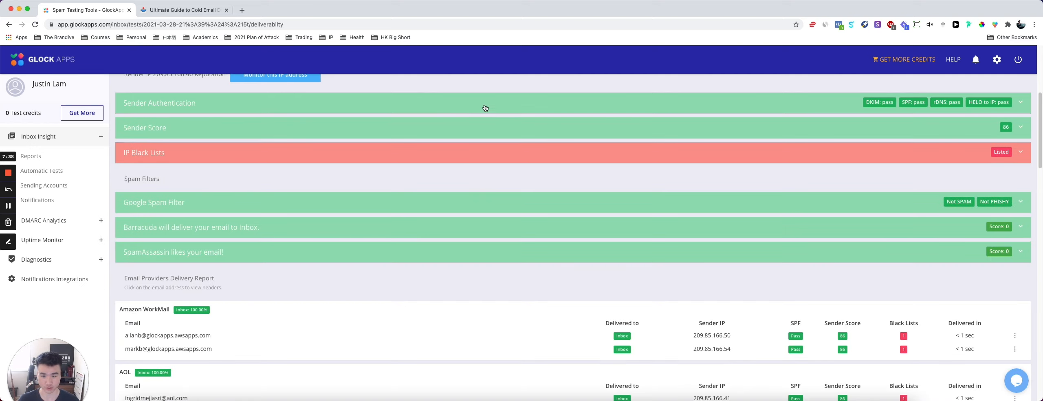
{"action": "scroll", "scroll_direction": "down", "scroll_amount": 3}
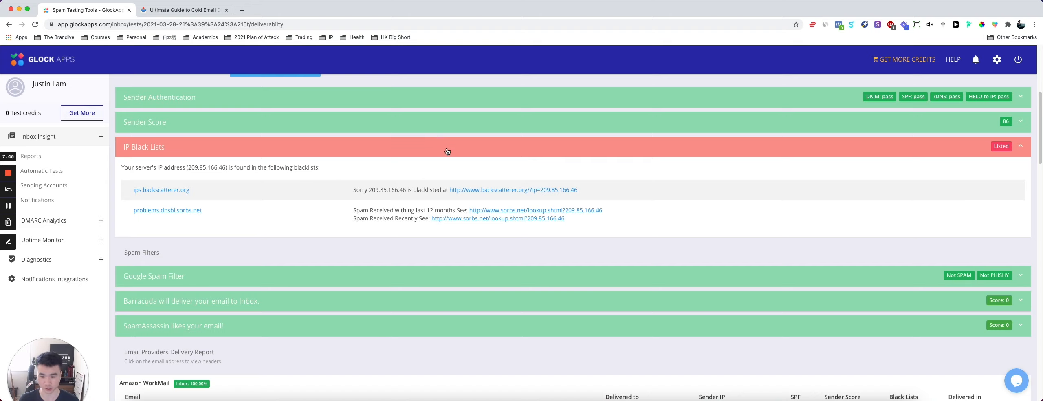
{"action": "mouse_move", "coordinate": [470, 146]}
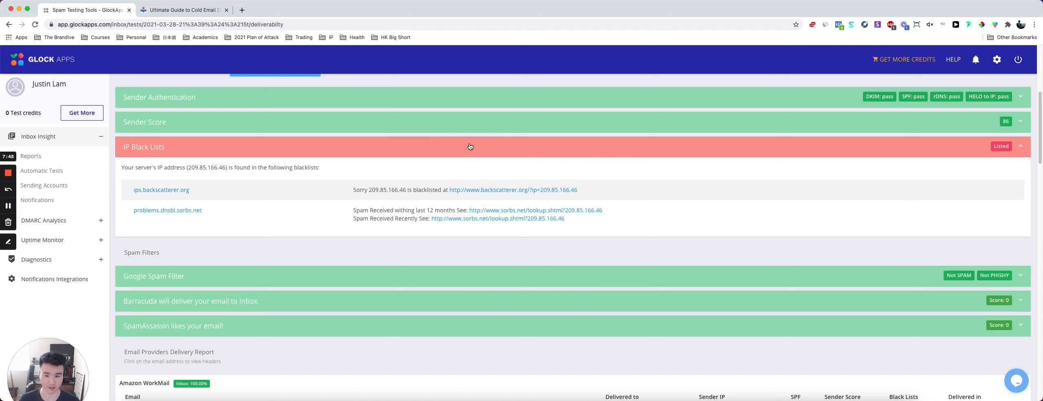
{"action": "left_click", "coordinate": [1019, 147]}
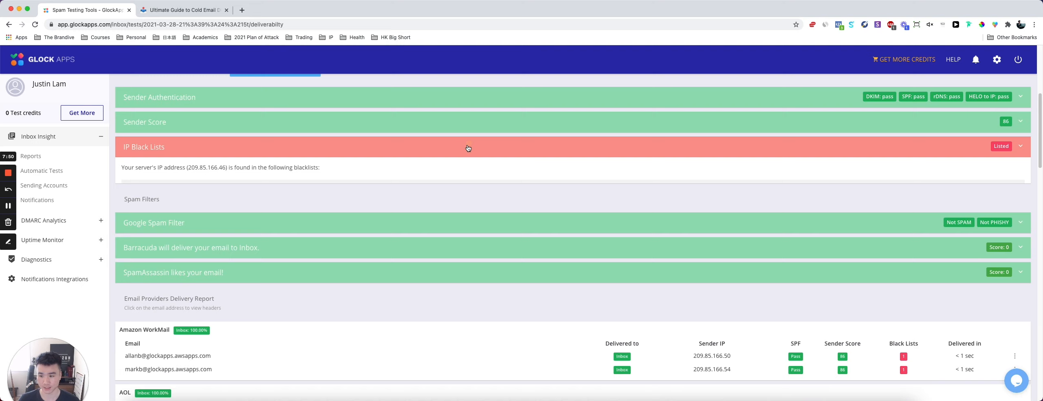
{"action": "scroll", "scroll_direction": "up", "scroll_amount": 3}
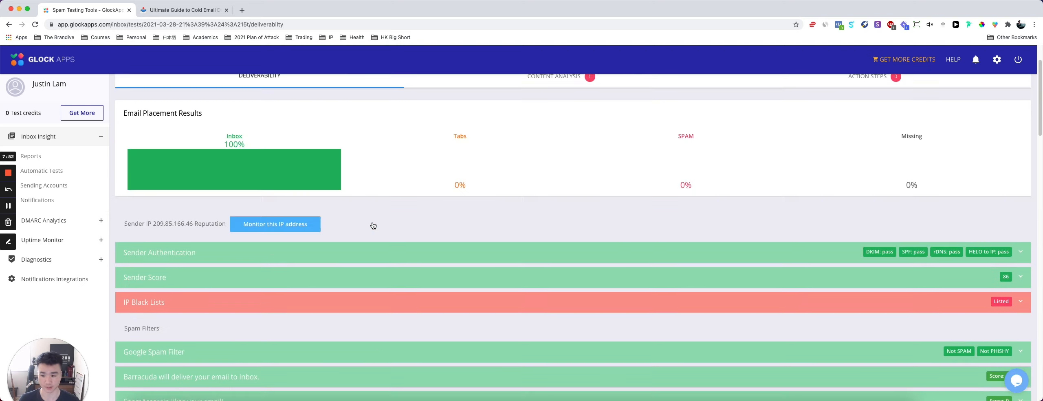
Return to the Notion guide at the Check MX Records and Streamline Your Copy sections.
{"action": "left_click", "coordinate": [182, 9]}
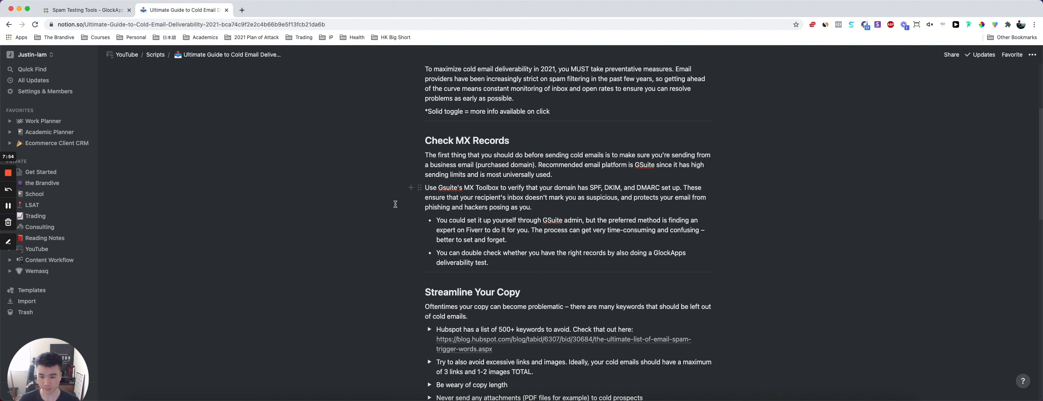
{"action": "mouse_move", "coordinate": [425, 140]}
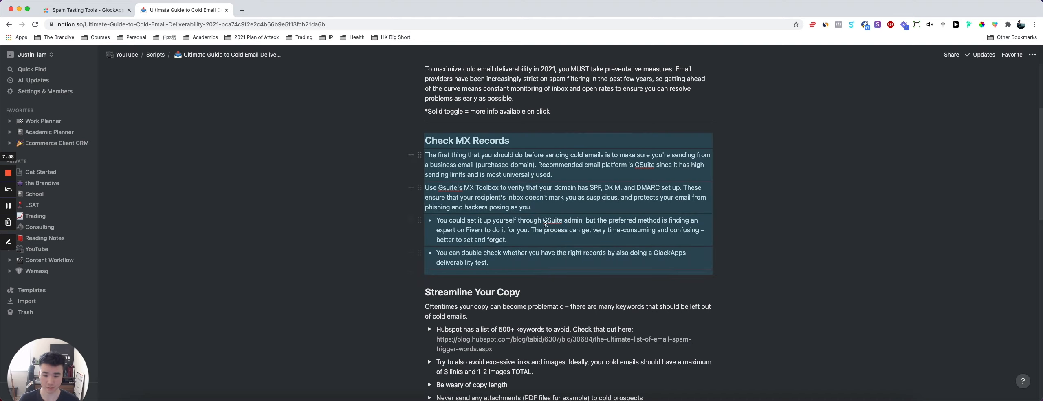
{"action": "scroll", "scroll_direction": "down", "scroll_amount": 3}
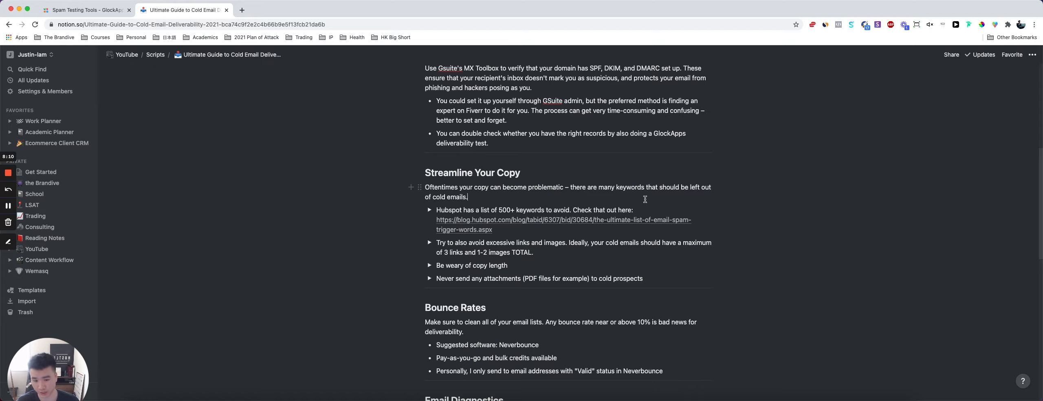
{"action": "left_click", "coordinate": [241, 9]}
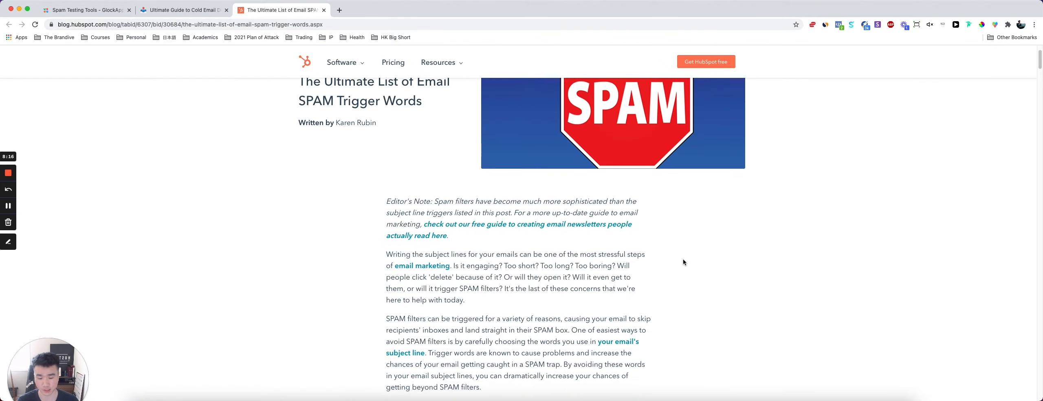
{"action": "scroll", "scroll_direction": "down", "scroll_amount": 3}
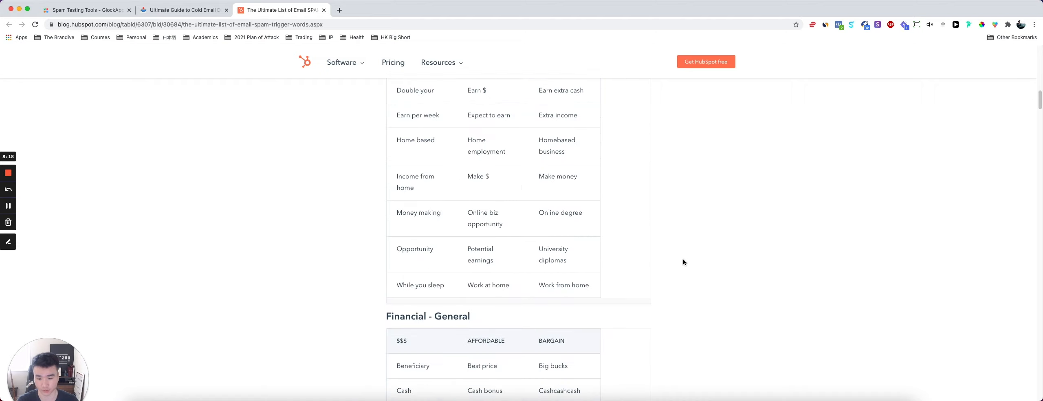
{"action": "scroll", "scroll_direction": "down", "scroll_amount": 3}
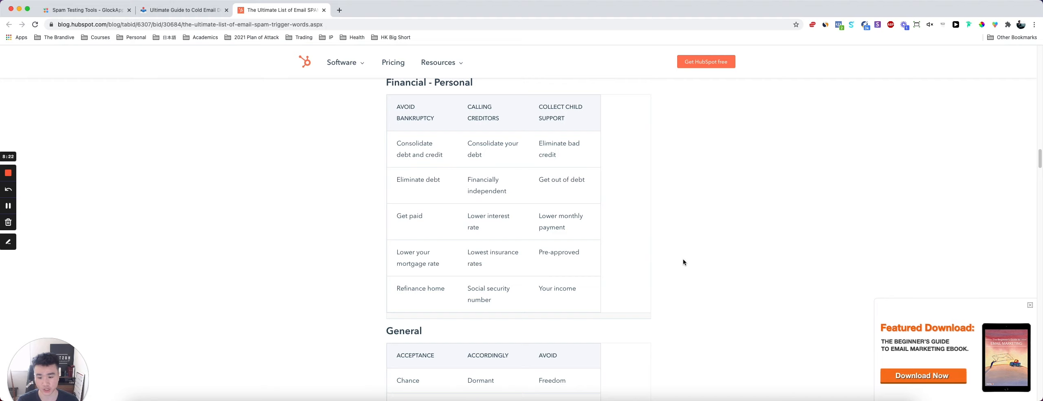
{"action": "scroll", "scroll_direction": "down", "scroll_amount": 3}
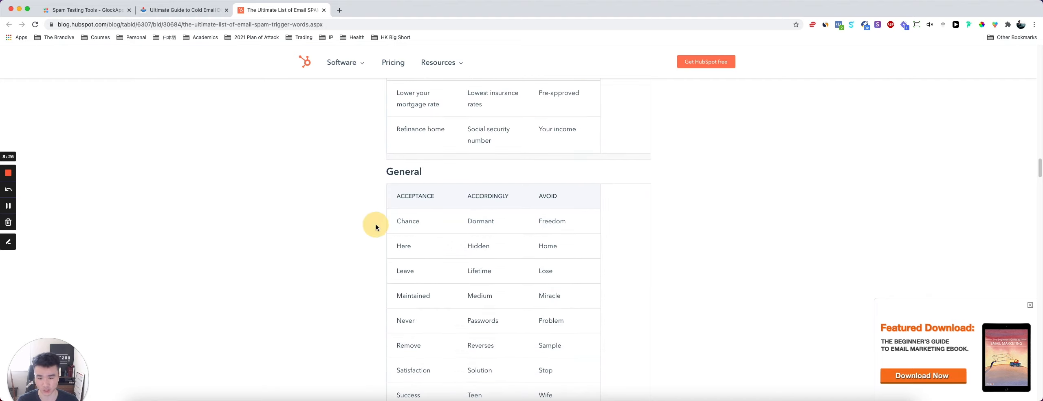
{"action": "scroll", "scroll_direction": "down", "scroll_amount": 3}
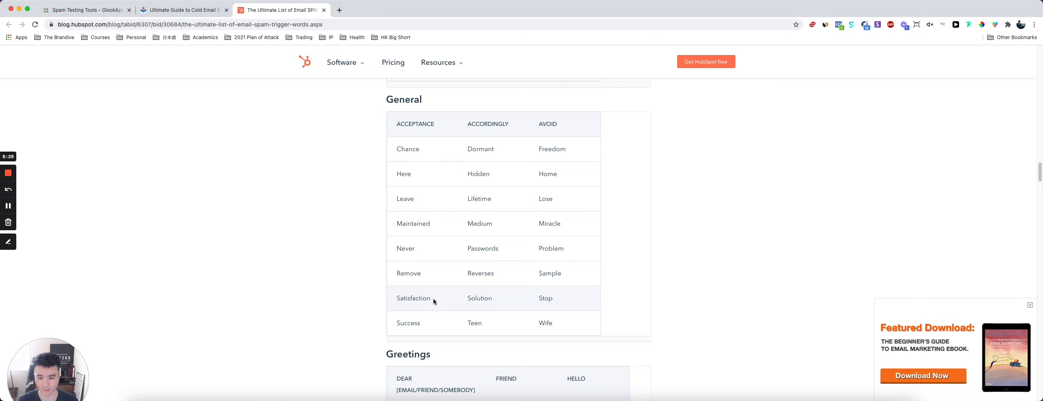
{"action": "double_click", "coordinate": [407, 323]}
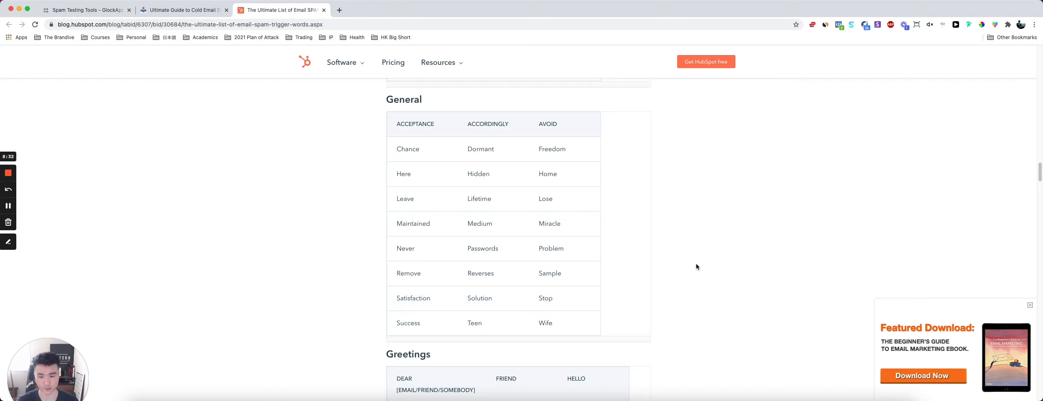
{"action": "scroll", "scroll_direction": "down", "scroll_amount": 3}
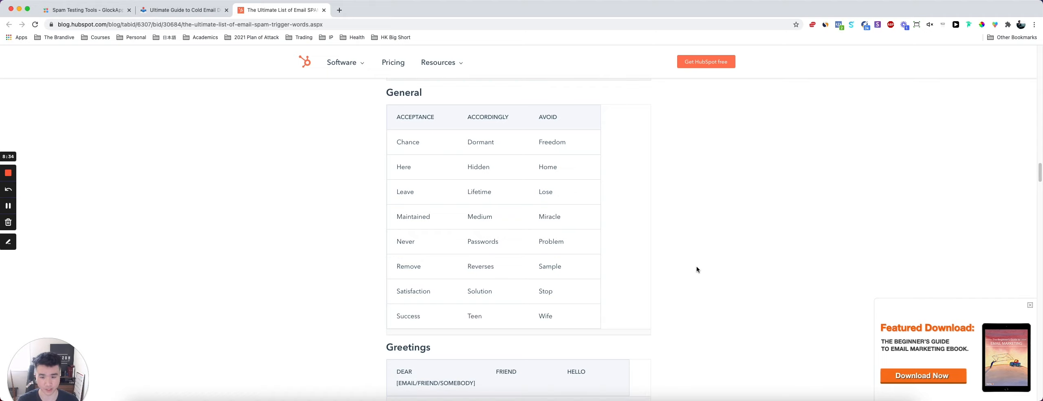
{"action": "scroll", "scroll_direction": "down", "scroll_amount": 3}
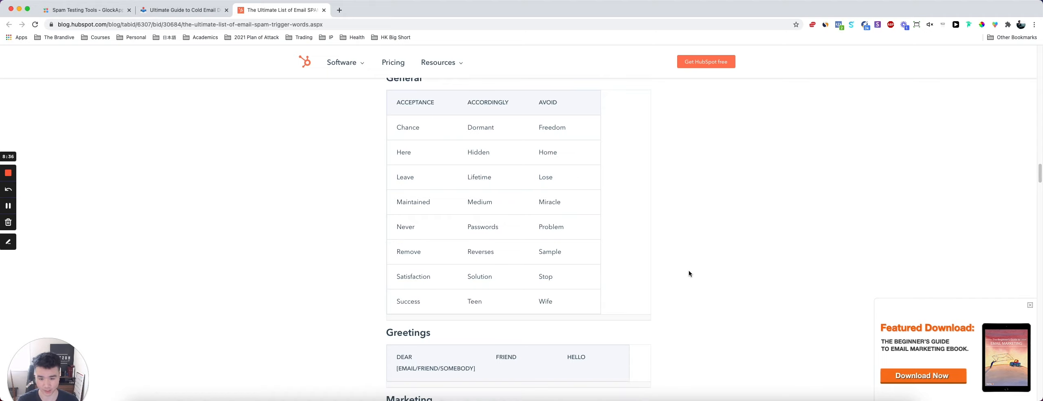
{"action": "scroll", "scroll_direction": "down", "scroll_amount": 3}
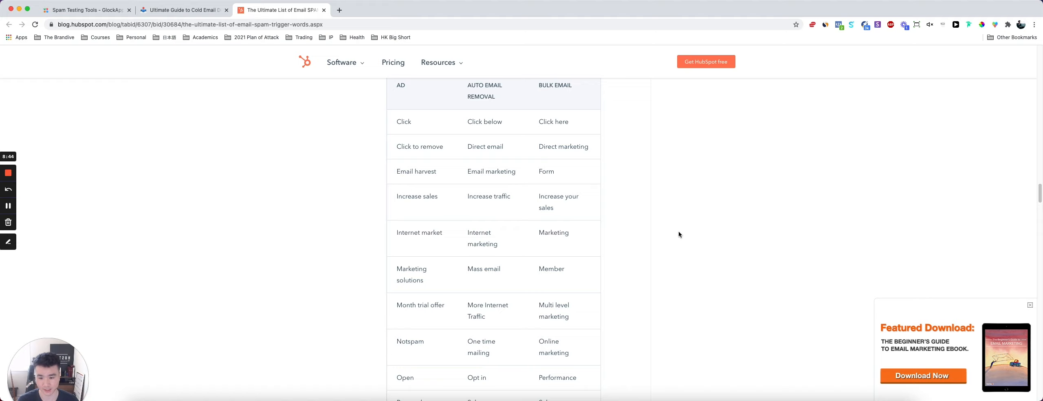
{"action": "mouse_move", "coordinate": [671, 240]}
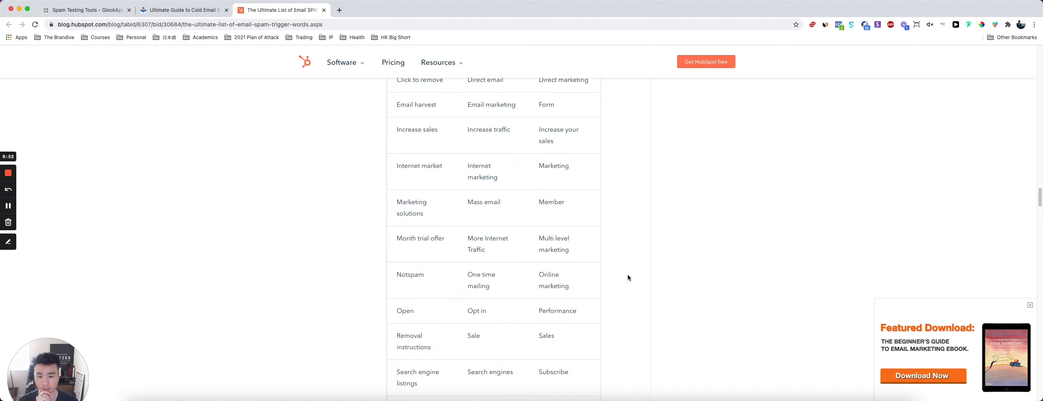
{"action": "scroll", "scroll_direction": "down", "scroll_amount": 3}
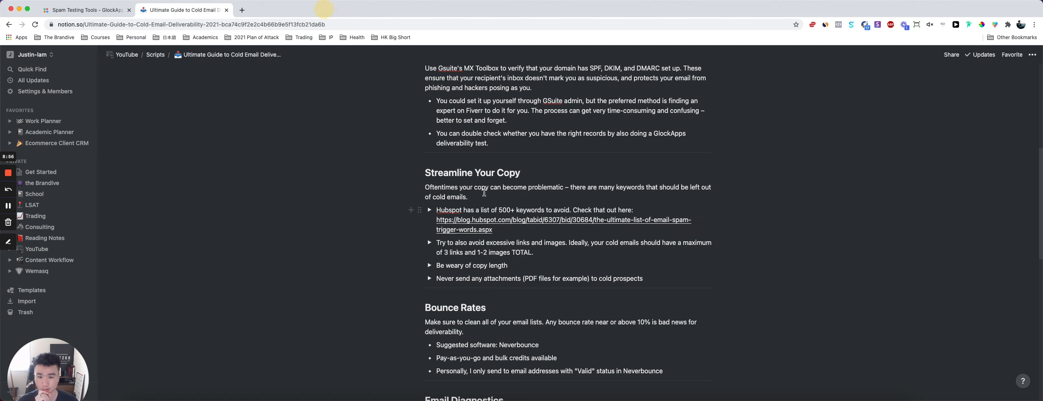
Expand the links-and-images tip and highlight its lines about trackers and signatures counting as links.
{"action": "scroll", "scroll_direction": "down", "scroll_amount": 3}
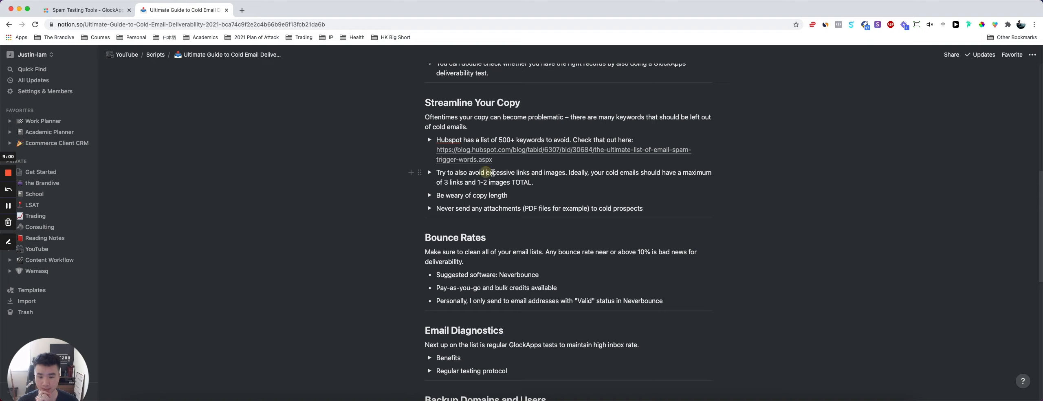
{"action": "mouse_move", "coordinate": [577, 182]}
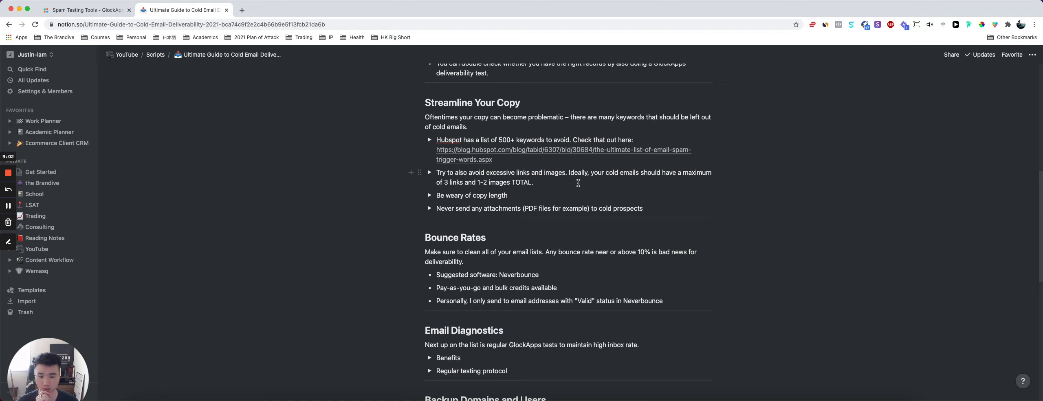
{"action": "mouse_move", "coordinate": [577, 183]}
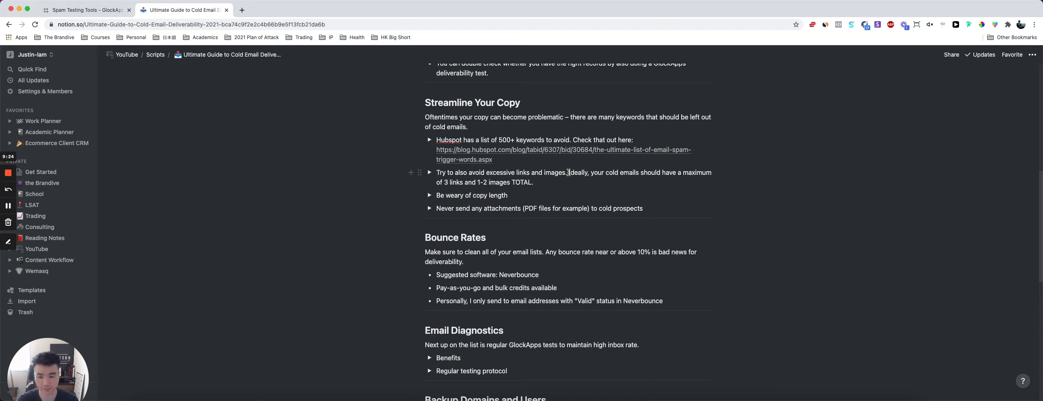
{"action": "left_click", "coordinate": [429, 172]}
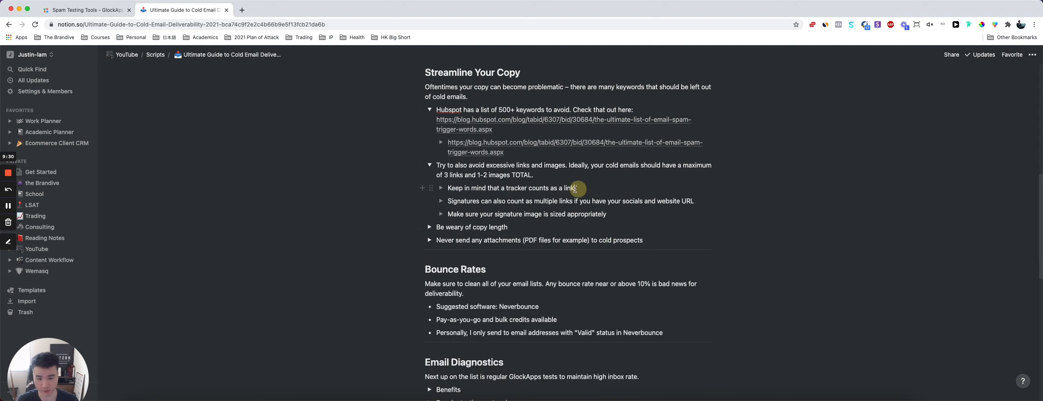
{"action": "left_click_drag", "start_coordinate": [447, 187], "coordinate": [574, 188]}
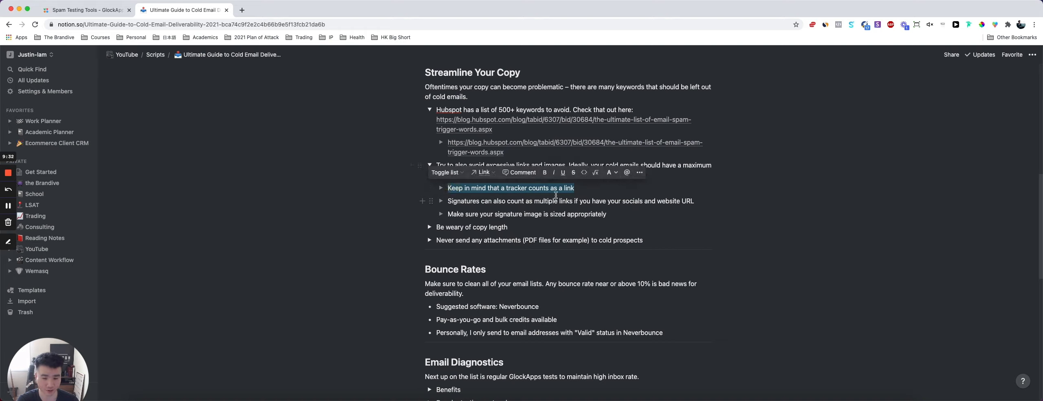
{"action": "left_click", "coordinate": [583, 187]}
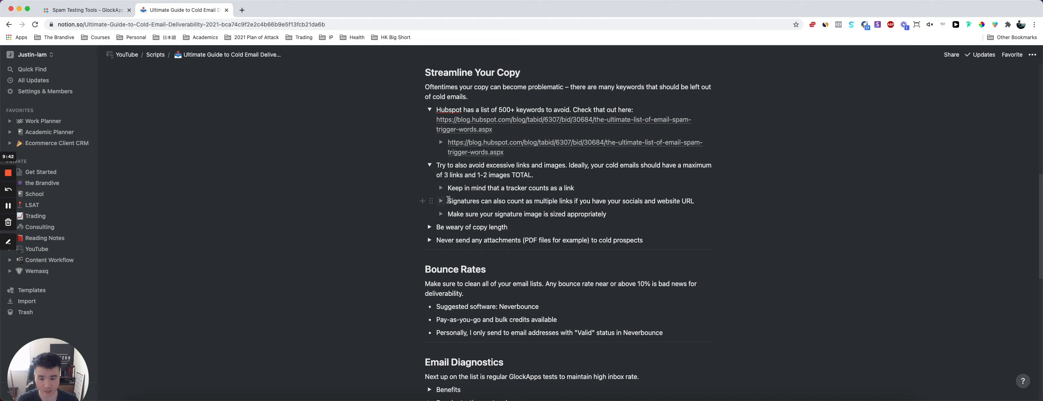
{"action": "left_click_drag", "start_coordinate": [449, 200], "coordinate": [693, 201]}
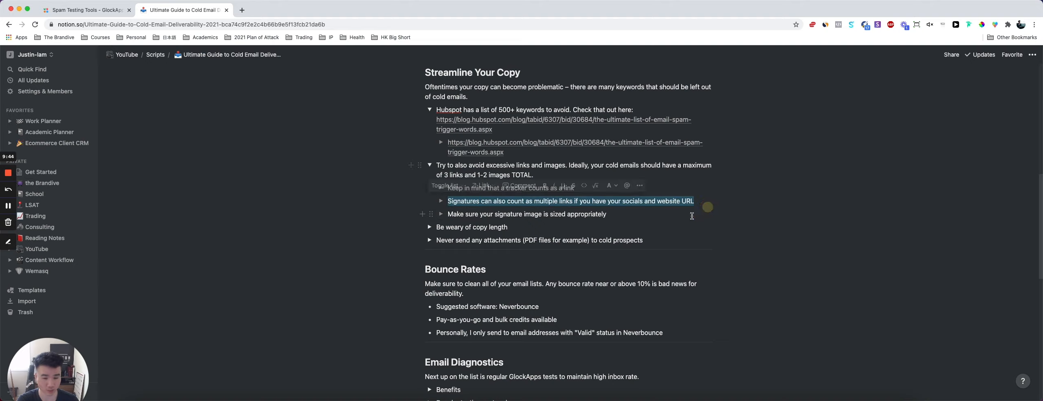
{"action": "left_click", "coordinate": [484, 213]}
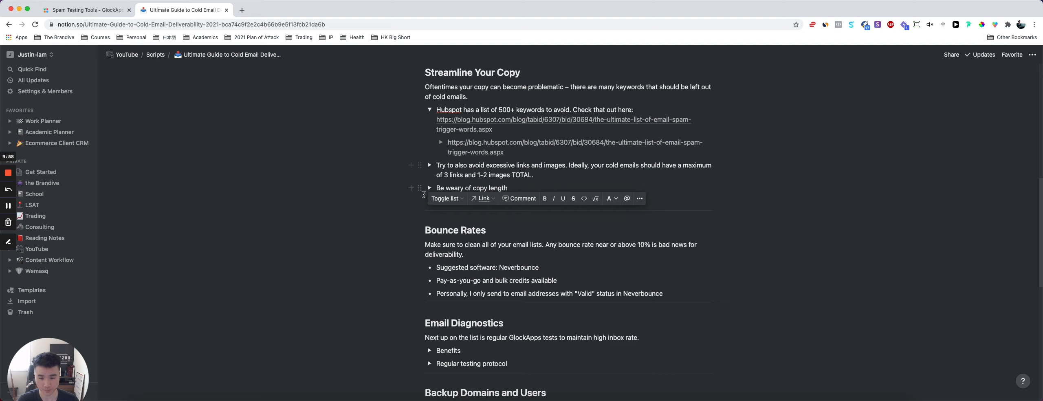
Expand the copy length tip, flipping briefly between the GlockApps report and the guide.
{"action": "left_click", "coordinate": [429, 187]}
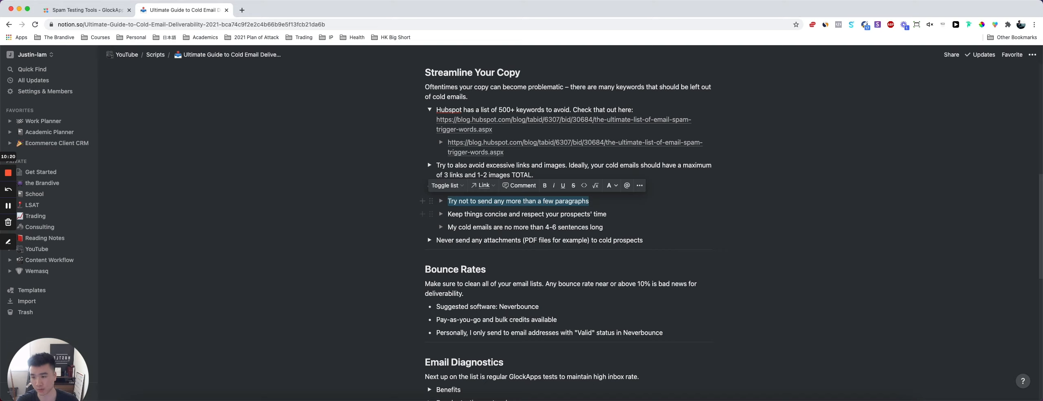
{"action": "left_click", "coordinate": [80, 9]}
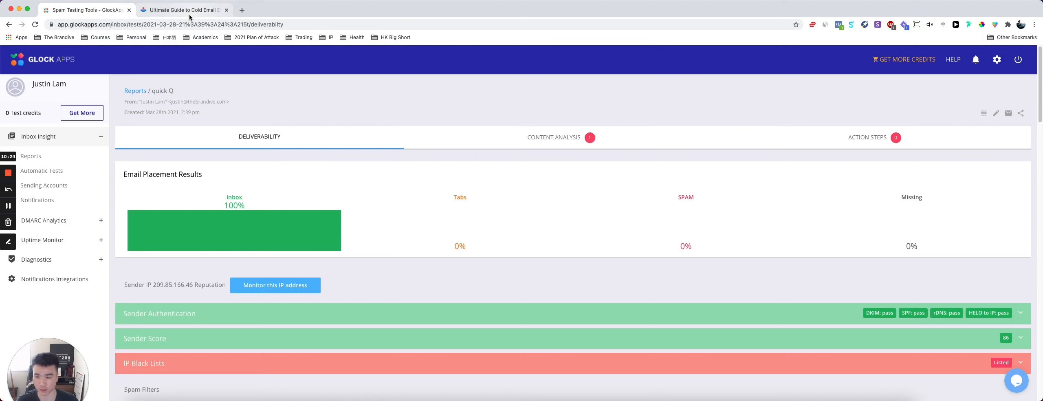
{"action": "left_click", "coordinate": [179, 9]}
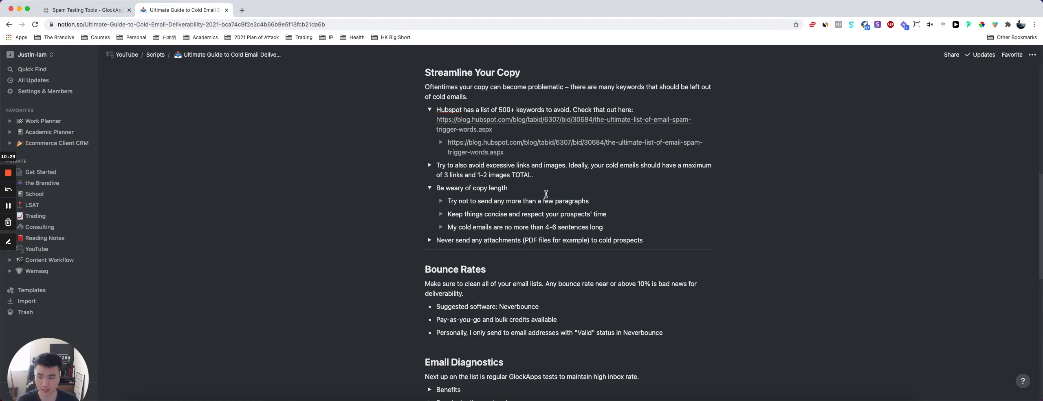
{"action": "left_click", "coordinate": [83, 9]}
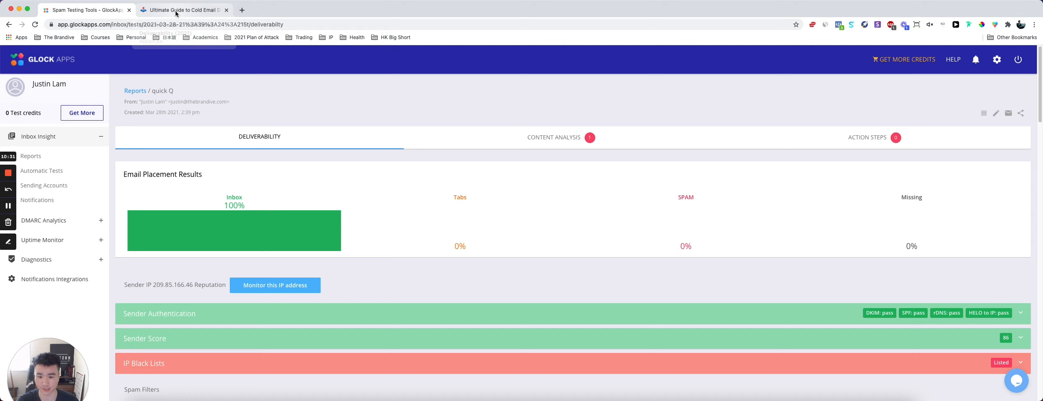
{"action": "left_click", "coordinate": [182, 9]}
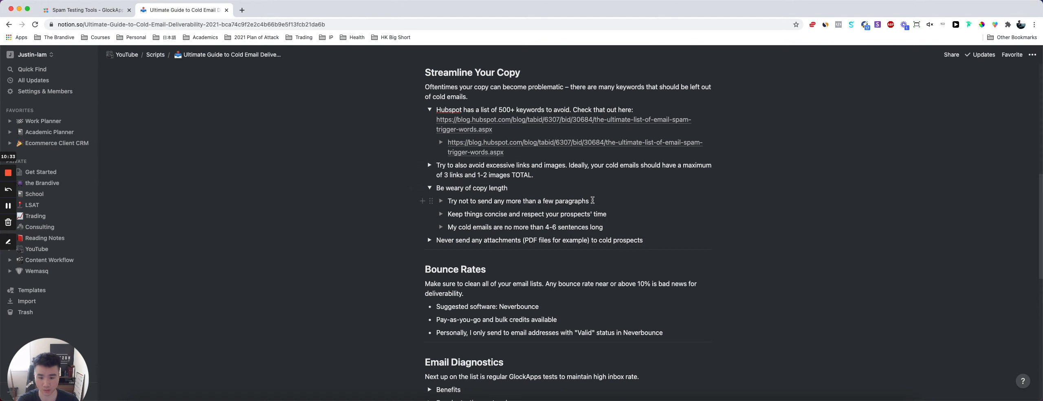
{"action": "mouse_move", "coordinate": [612, 215]}
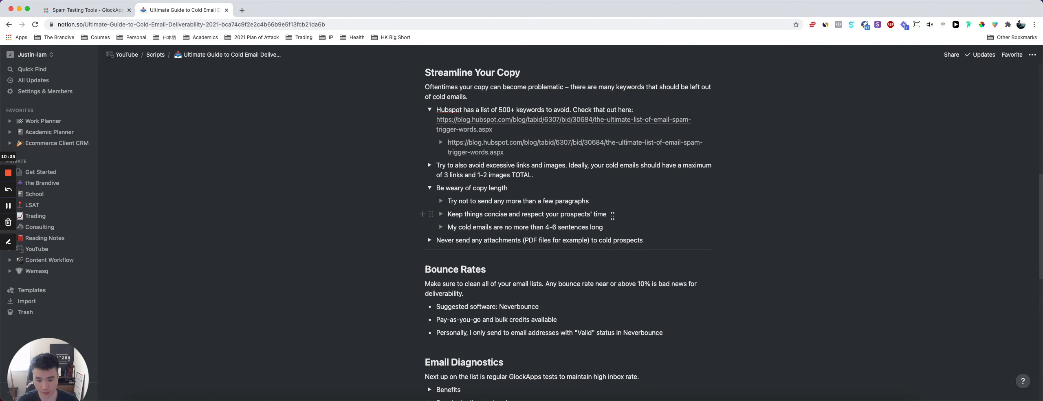
Select the concise and 4-6 sentences points and enter 'Keep things concise and respect your prospects' time'.
{"action": "triple_click", "coordinate": [526, 213]}
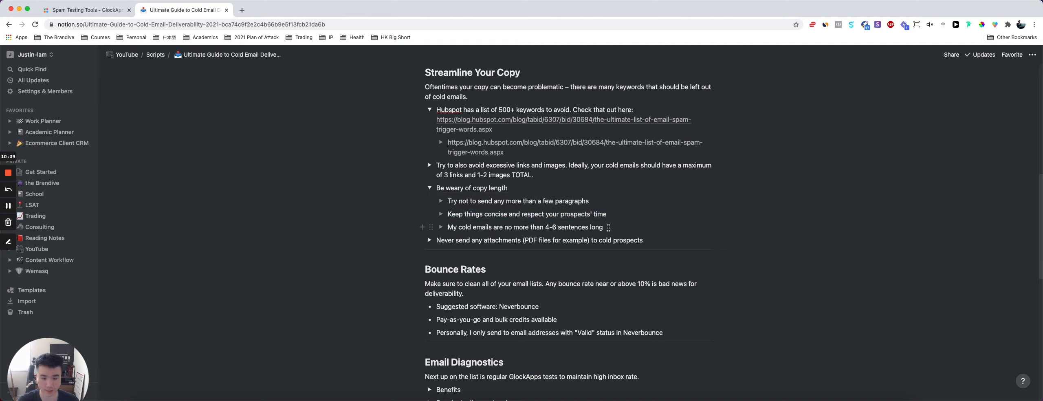
{"action": "triple_click", "coordinate": [525, 228]}
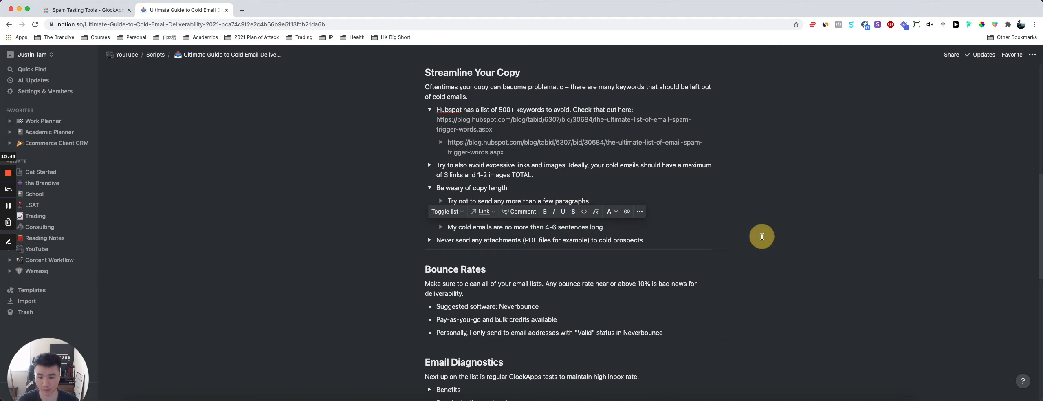
{"action": "type", "text": "Keep things concise and respect your prospects' time"}
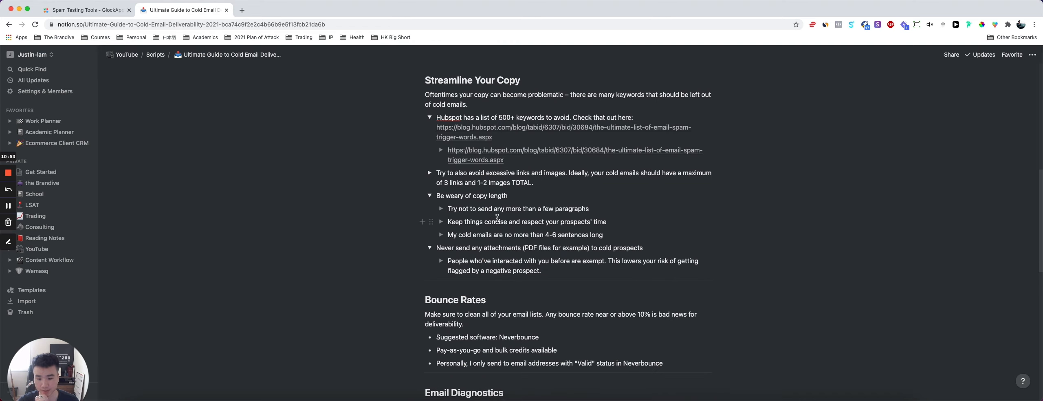
{"action": "scroll", "scroll_direction": "down", "scroll_amount": 3}
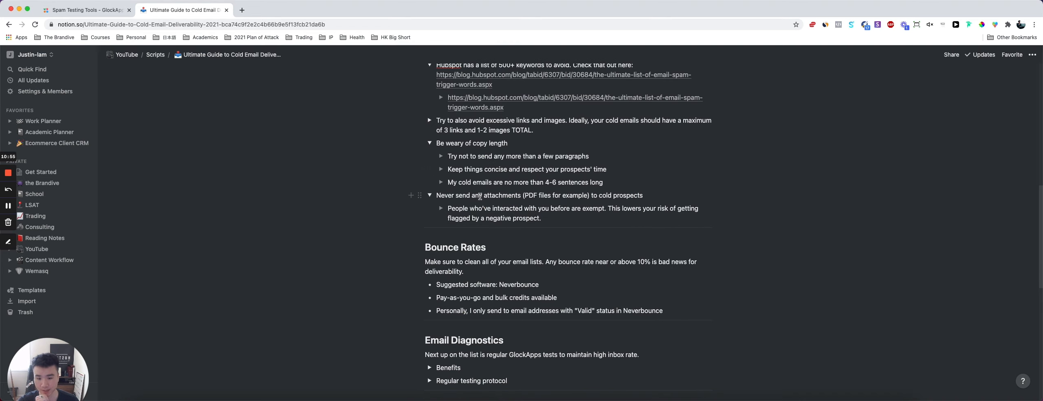
{"action": "mouse_move", "coordinate": [522, 195]}
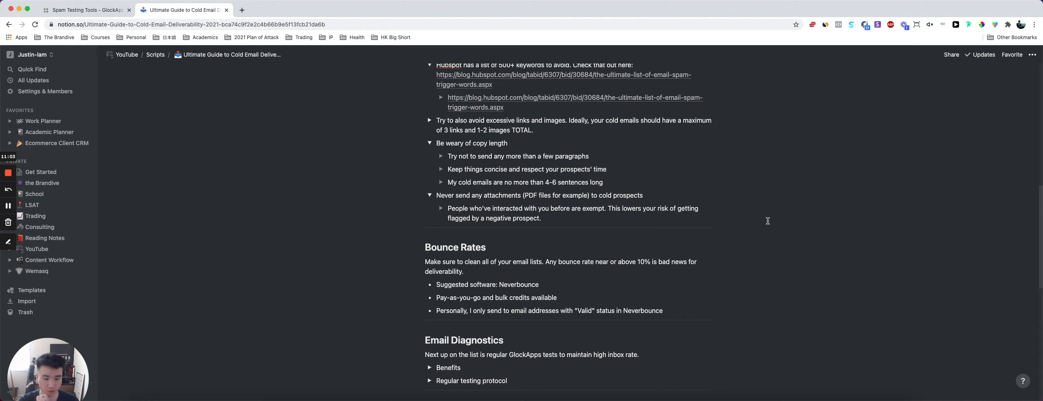
{"action": "mouse_move", "coordinate": [759, 219]}
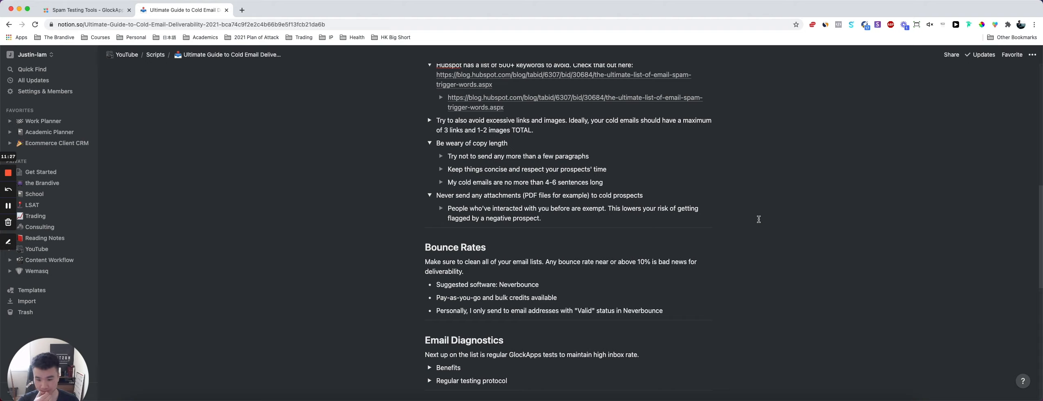
{"action": "scroll", "scroll_direction": "down", "scroll_amount": 3}
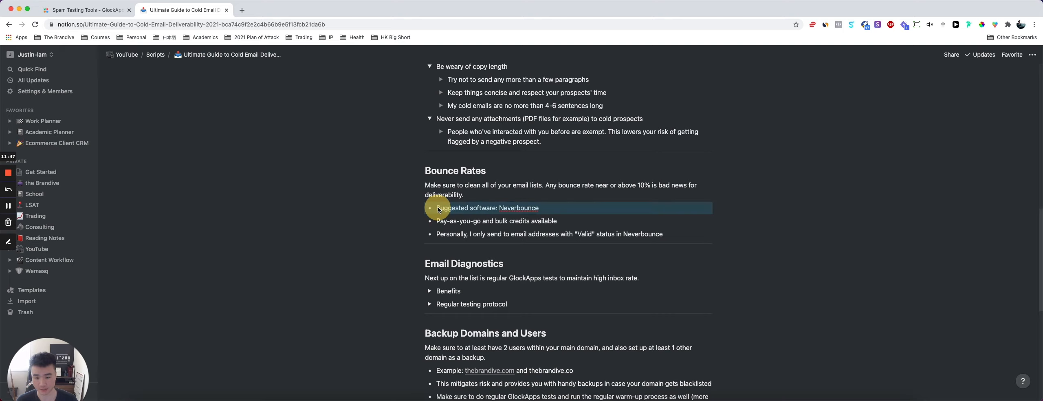
Highlight the Neverbounce suggestion line and the last bounce rate points.
{"action": "left_click", "coordinate": [539, 208]}
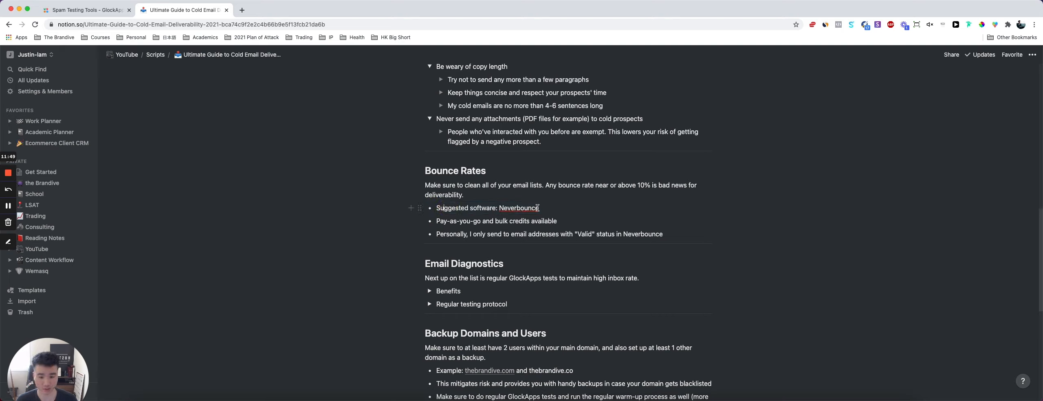
{"action": "triple_click", "coordinate": [488, 208]}
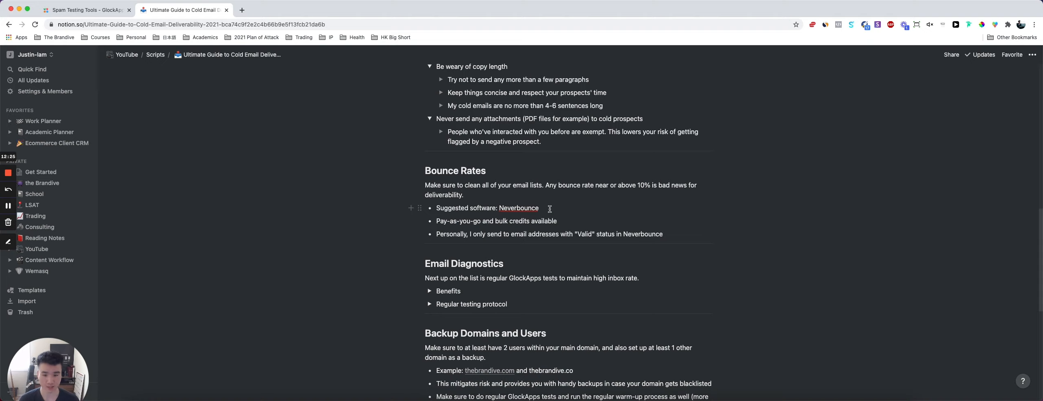
{"action": "scroll", "scroll_direction": "down", "scroll_amount": 3}
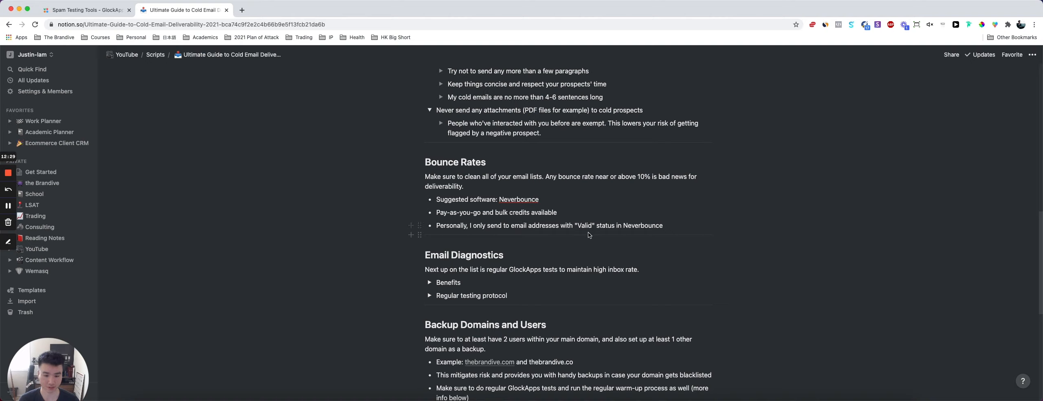
{"action": "left_click_drag", "start_coordinate": [573, 226], "coordinate": [663, 226]}
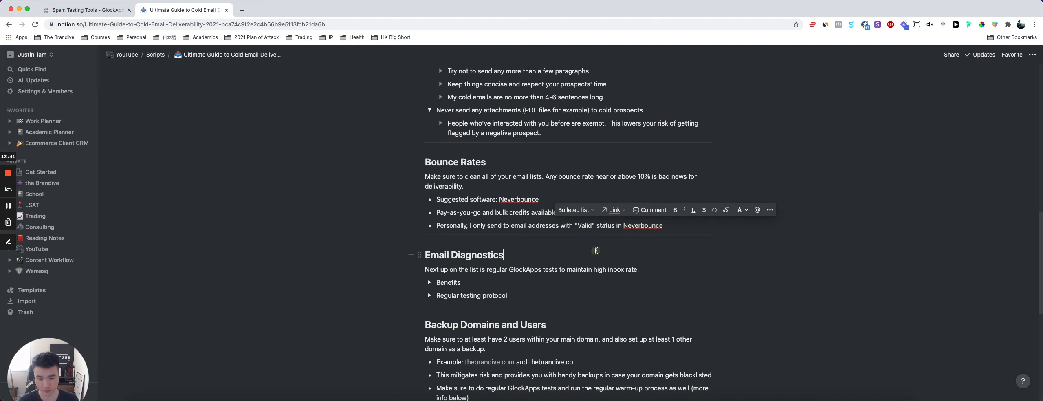
{"action": "scroll", "scroll_direction": "down", "scroll_amount": 3}
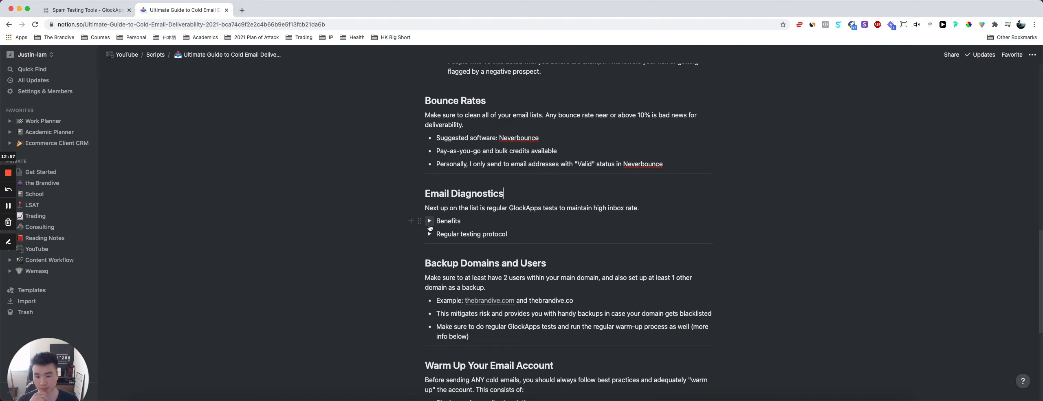
Expand the Benefits point under Email Diagnostics, then bring up the GlockApps report.
{"action": "left_click", "coordinate": [430, 221]}
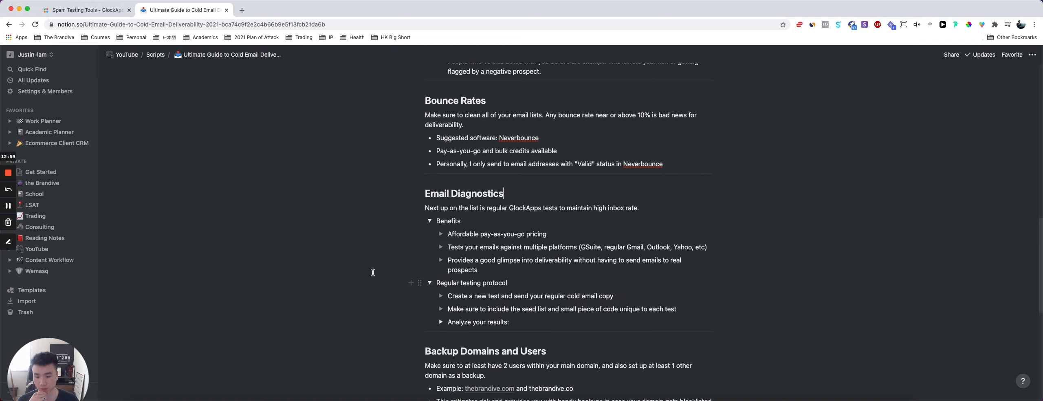
{"action": "scroll", "scroll_direction": "down", "scroll_amount": 3}
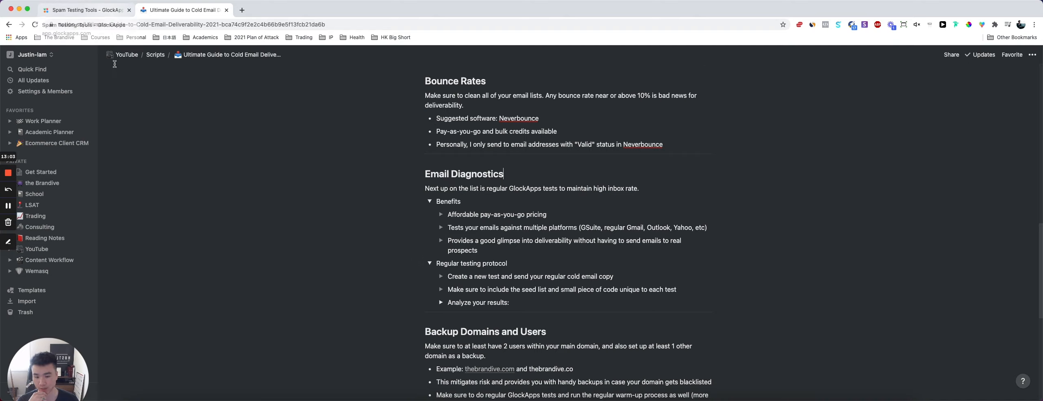
{"action": "left_click", "coordinate": [79, 10]}
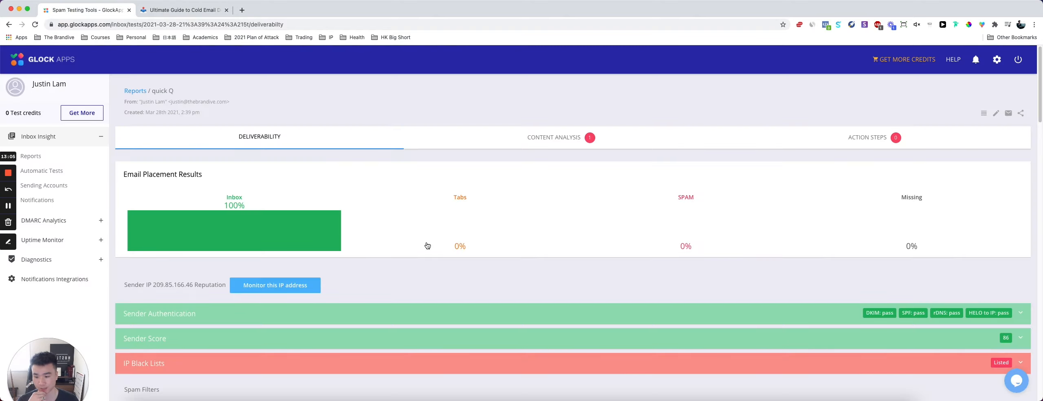
{"action": "scroll", "scroll_direction": "down", "scroll_amount": 3}
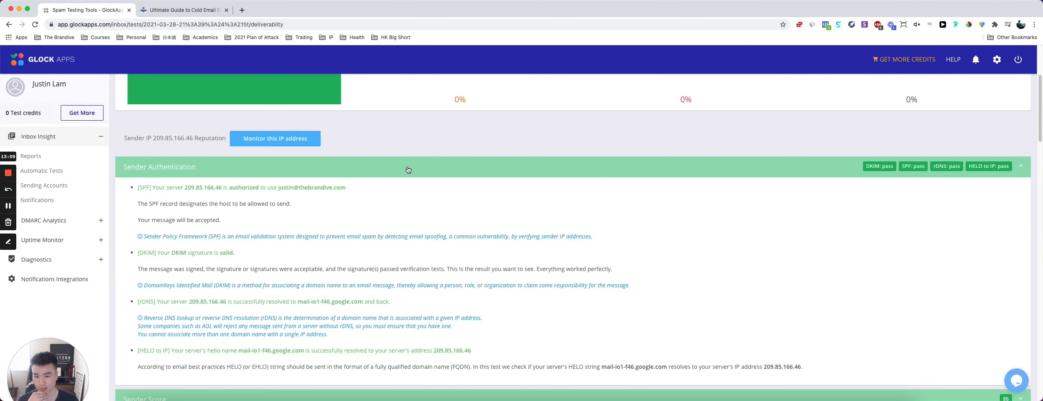
{"action": "left_click", "coordinate": [1019, 165]}
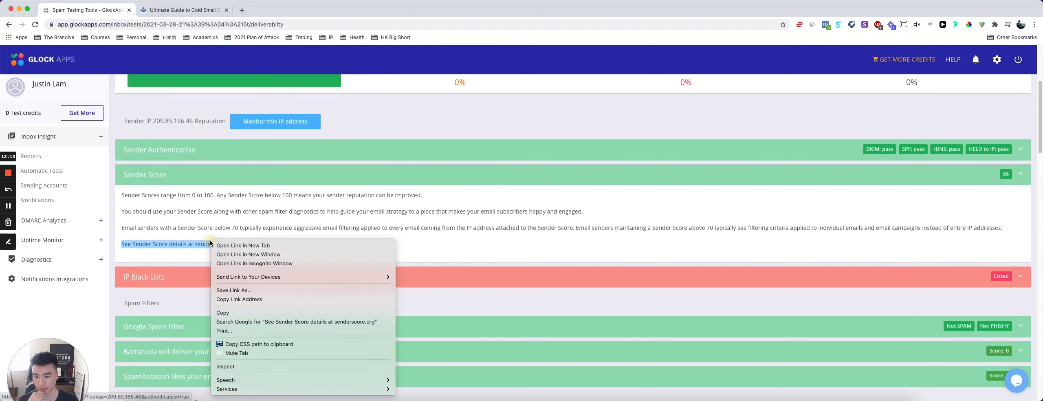
{"action": "left_click", "coordinate": [243, 245]}
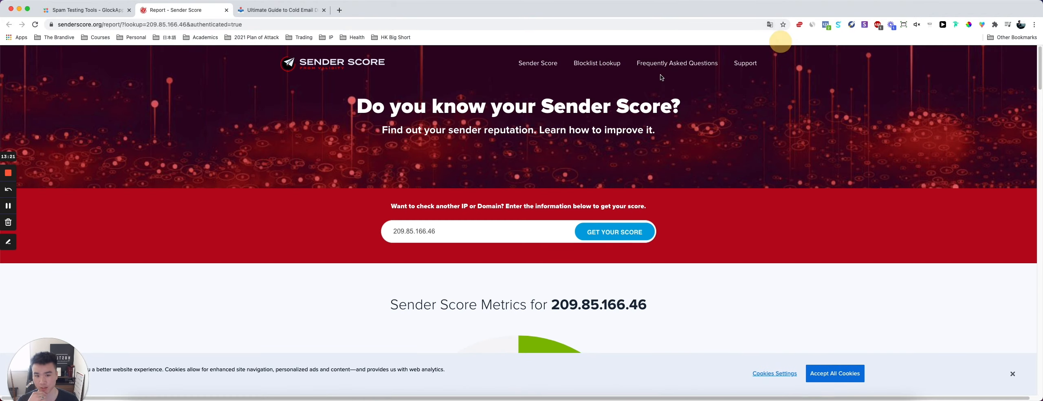
{"action": "scroll", "scroll_direction": "down", "scroll_amount": 3}
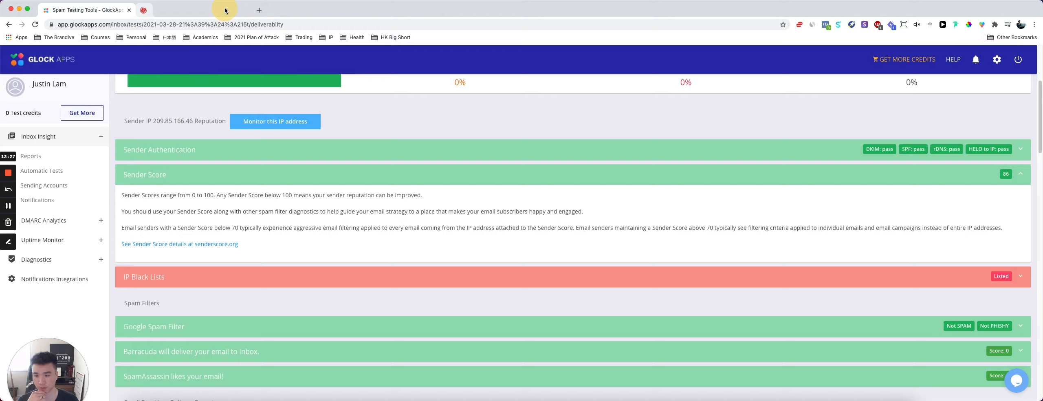
{"action": "left_click", "coordinate": [259, 10]}
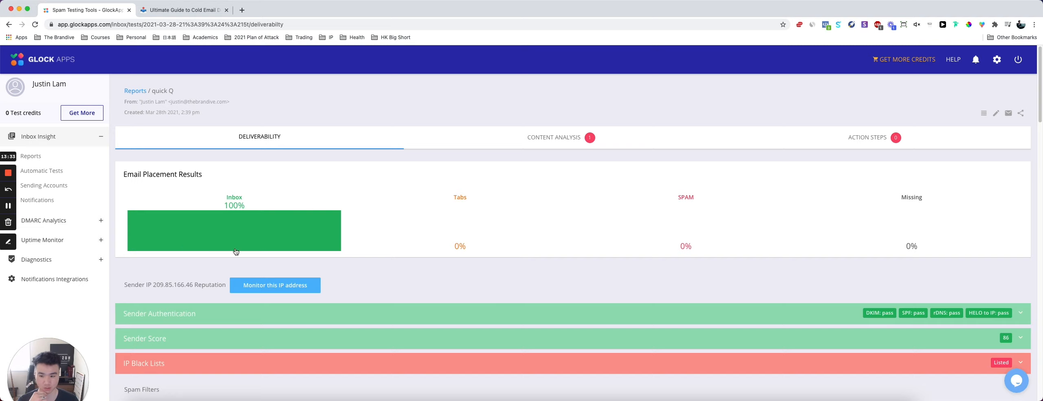
{"action": "scroll", "scroll_direction": "down", "scroll_amount": 3}
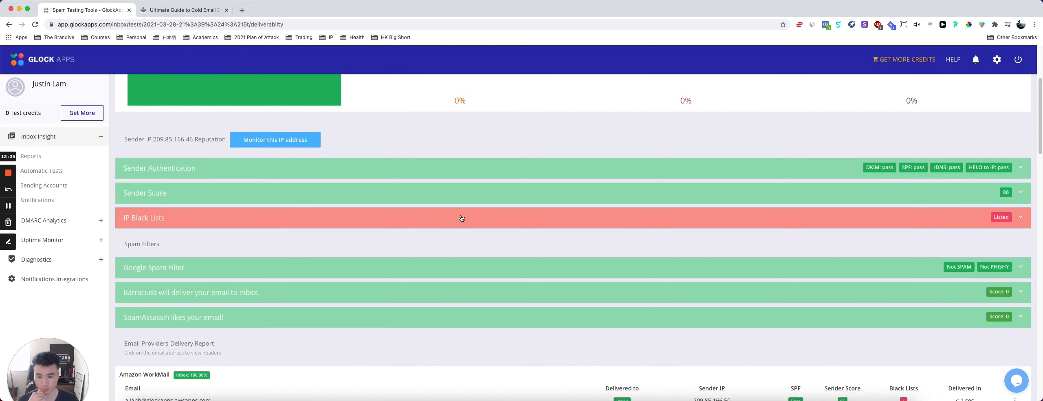
Expand the IP Black Lists details showing the sending IP on two blacklists.
{"action": "left_click", "coordinate": [461, 217]}
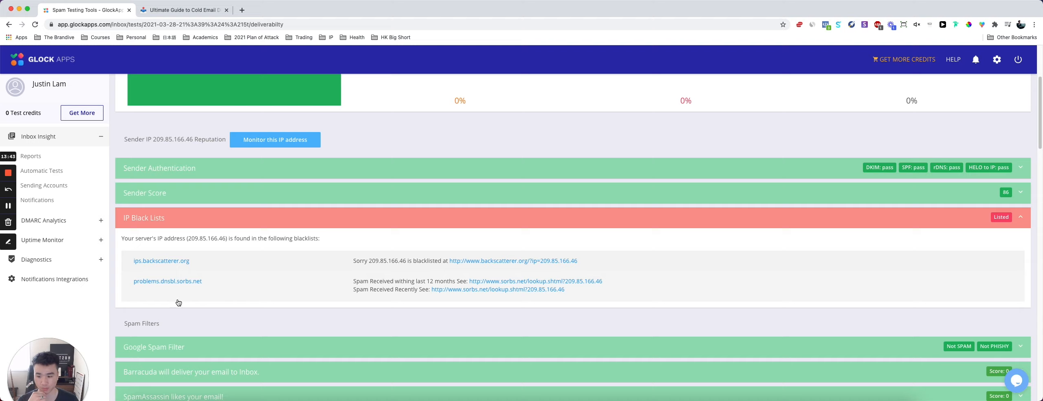
{"action": "mouse_move", "coordinate": [280, 321]}
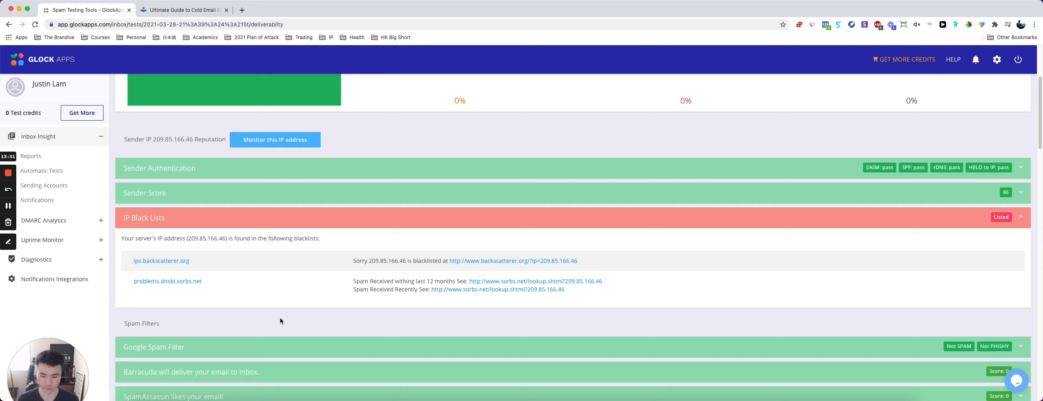
{"action": "mouse_move", "coordinate": [264, 323]}
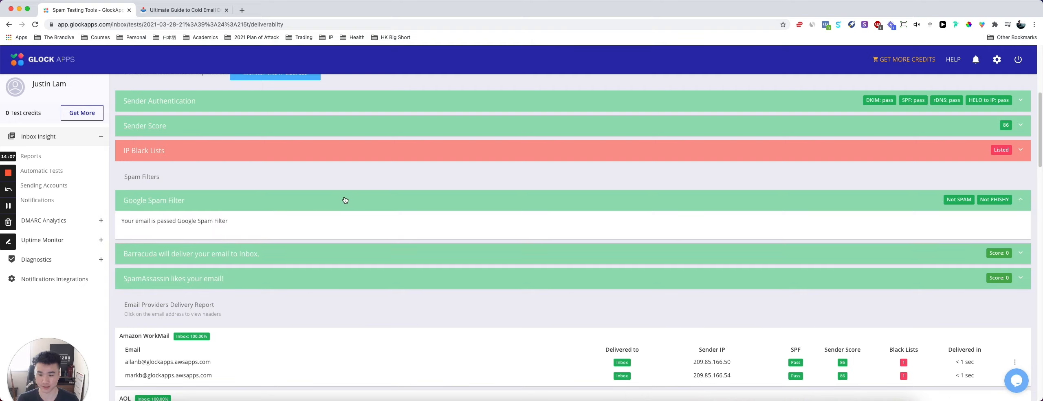
{"action": "mouse_move", "coordinate": [394, 201]}
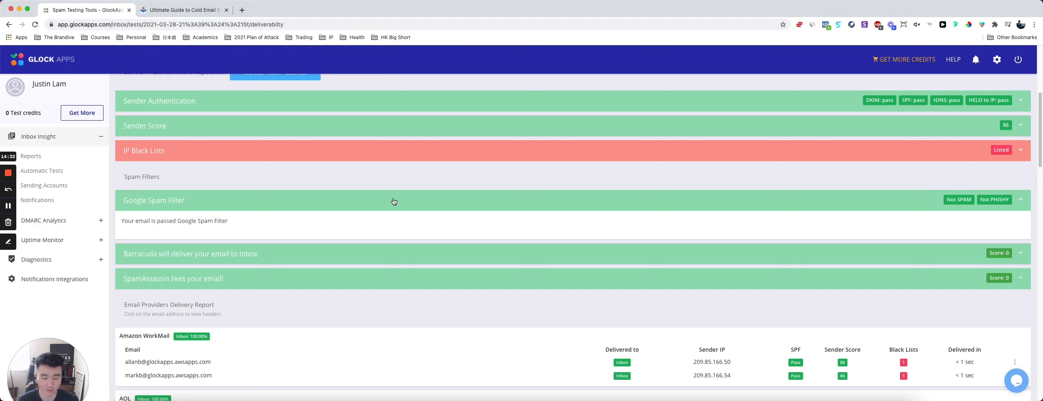
{"action": "mouse_move", "coordinate": [333, 148]}
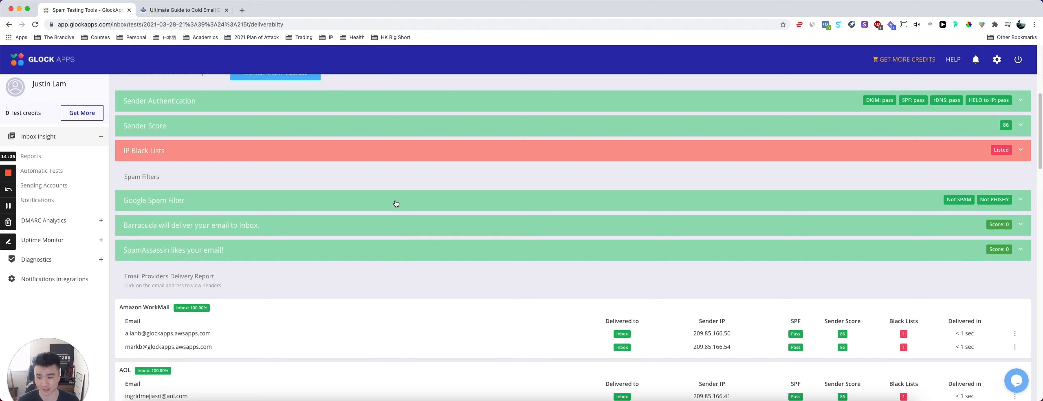
{"action": "mouse_move", "coordinate": [428, 200]}
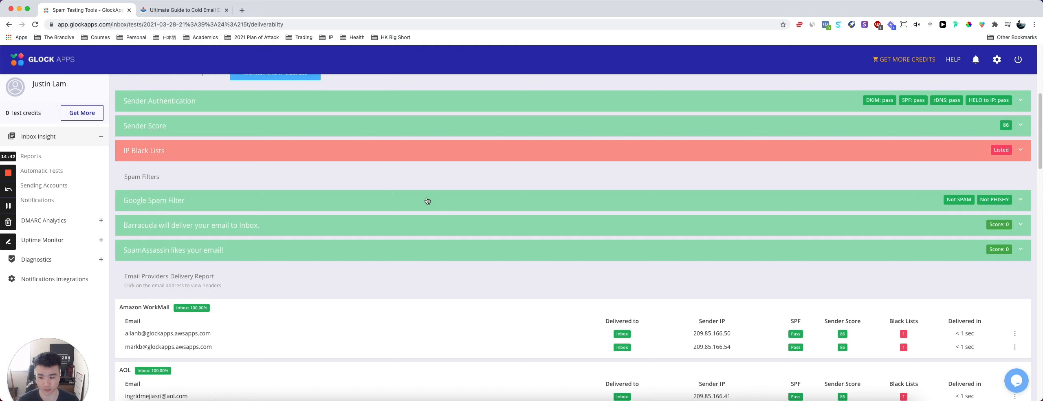
Expand the SpamAssassin row to show its score breakdown.
{"action": "scroll", "scroll_direction": "down", "scroll_amount": 3}
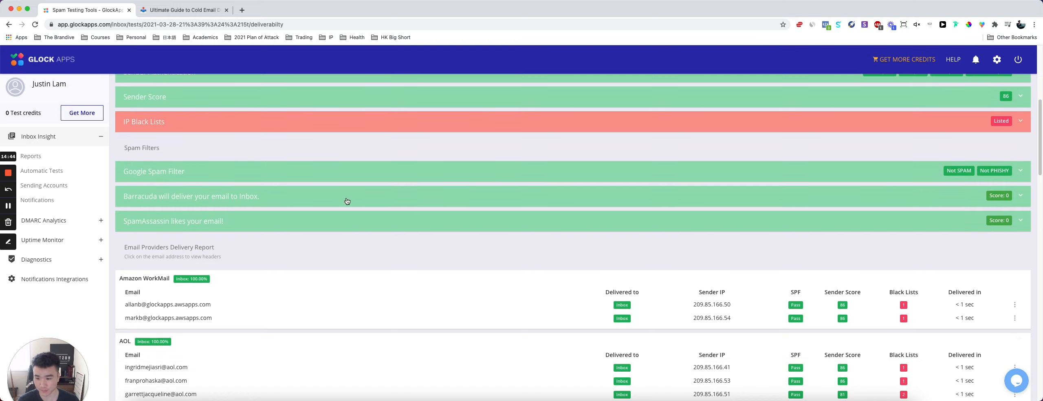
{"action": "left_click", "coordinate": [191, 196]}
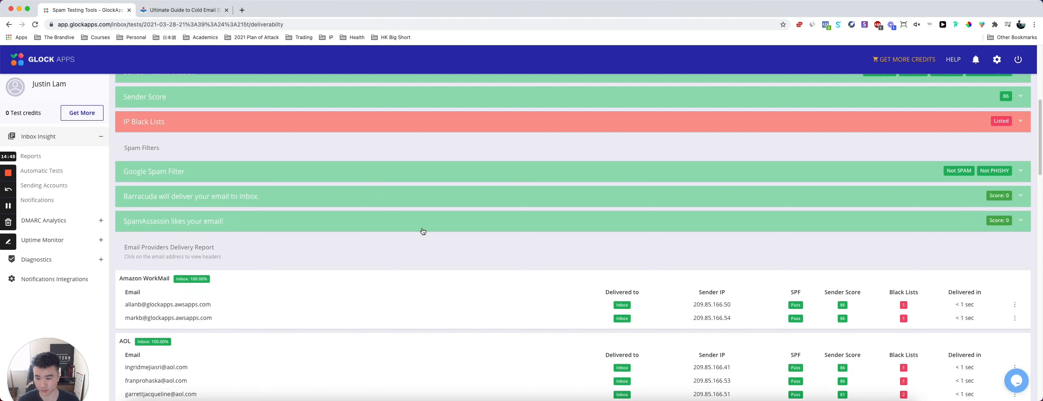
{"action": "left_click", "coordinate": [174, 221]}
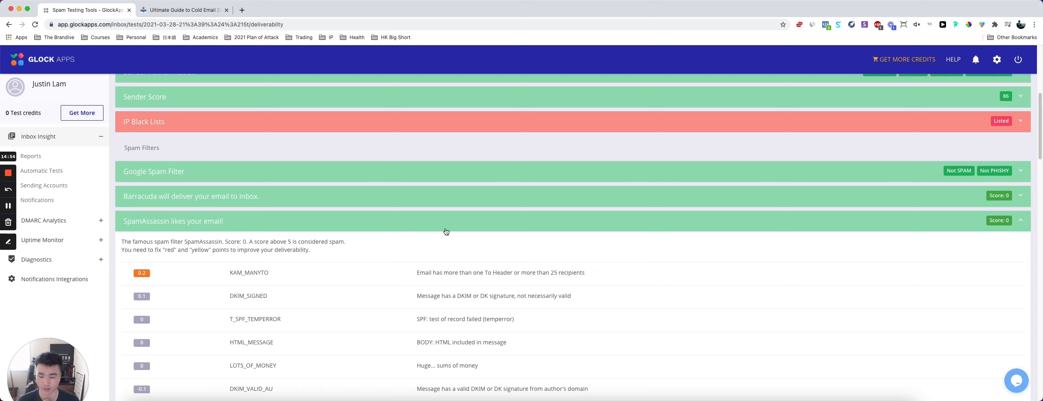
Scroll through the Email Providers Delivery Report to the bottom and back up to Gmail.
{"action": "scroll", "scroll_direction": "down", "scroll_amount": 3}
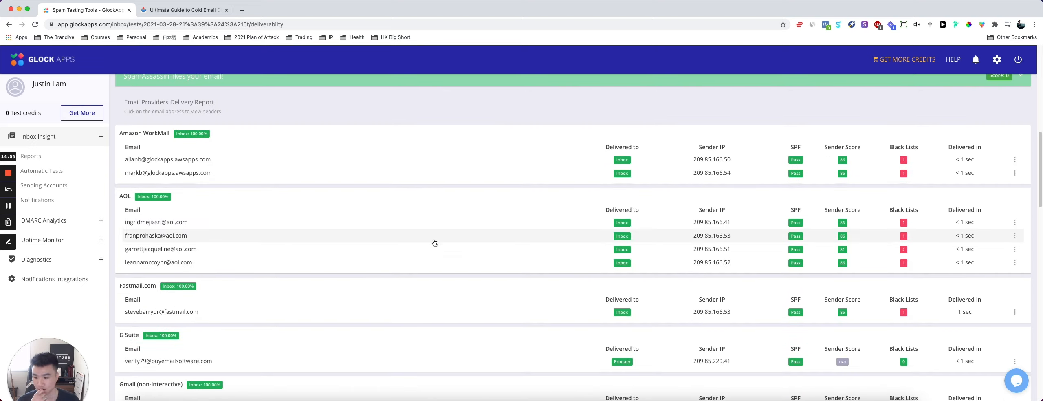
{"action": "scroll", "scroll_direction": "down", "scroll_amount": 3}
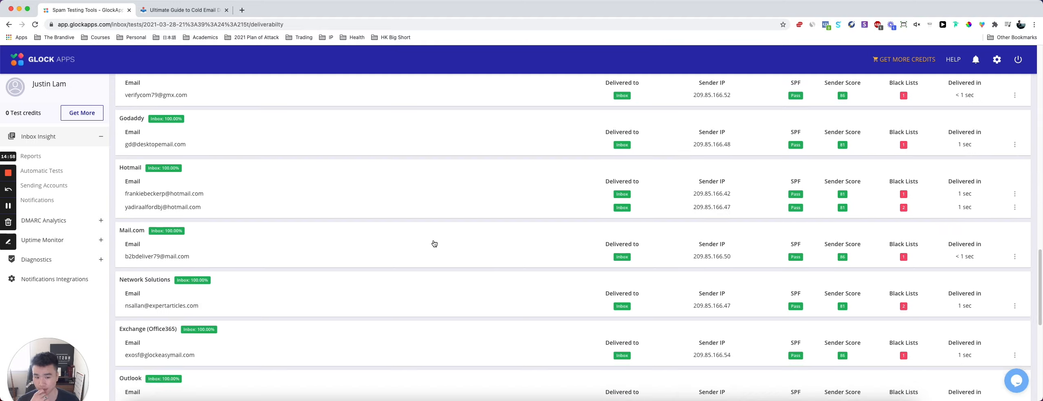
{"action": "scroll", "scroll_direction": "down", "scroll_amount": 3}
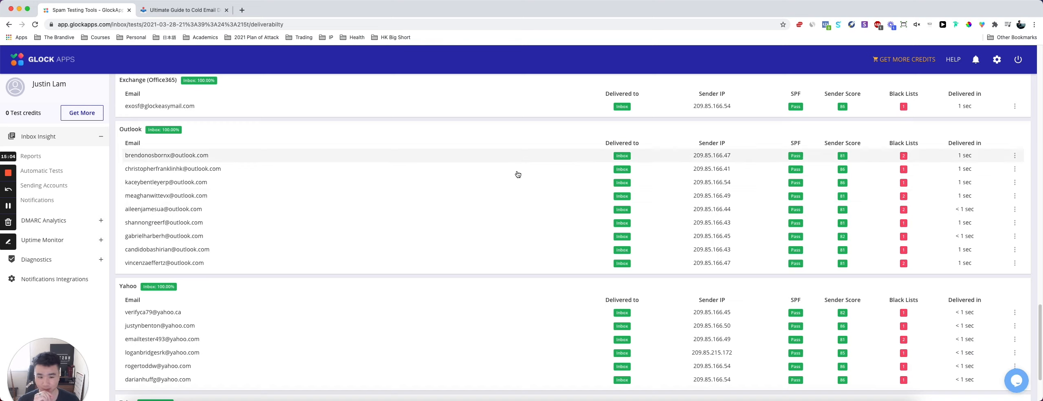
{"action": "scroll", "scroll_direction": "down", "scroll_amount": 3}
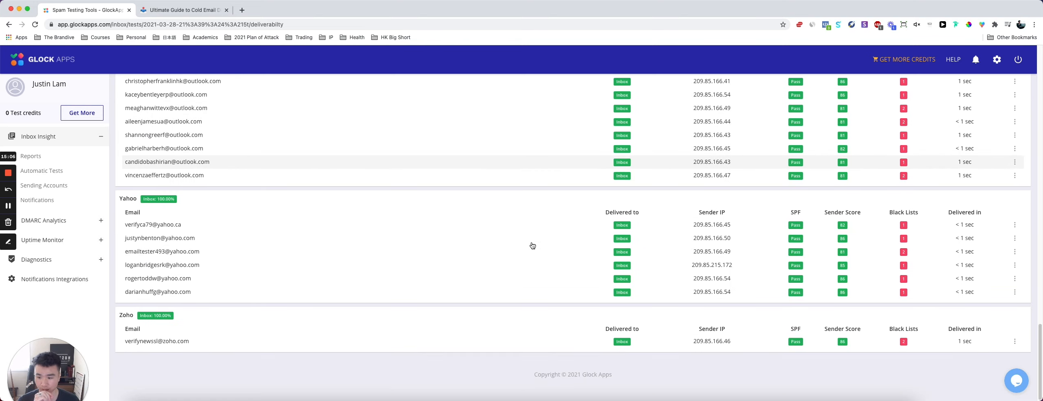
{"action": "mouse_move", "coordinate": [577, 259]}
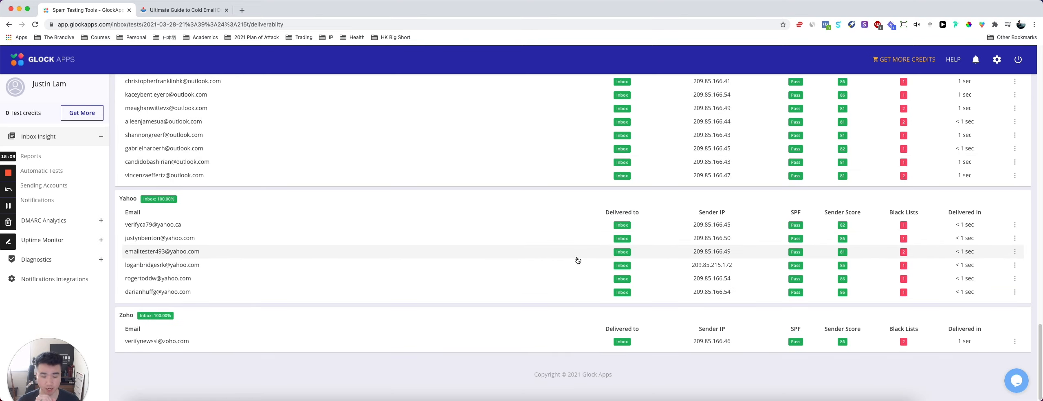
{"action": "scroll", "scroll_direction": "up", "scroll_amount": 3}
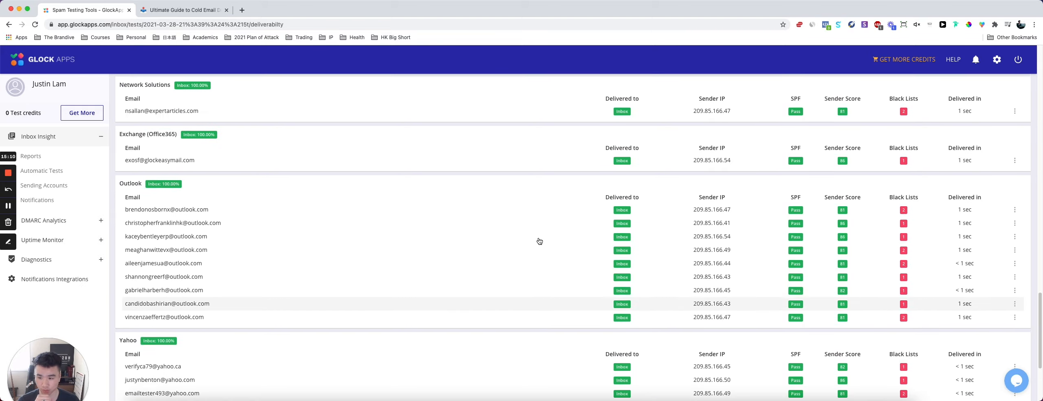
{"action": "scroll", "scroll_direction": "down", "scroll_amount": 3}
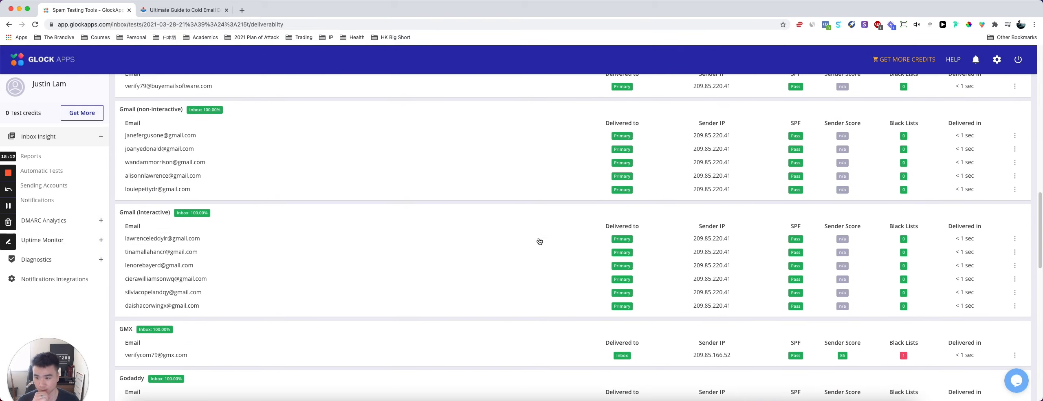
{"action": "scroll", "scroll_direction": "up", "scroll_amount": 3}
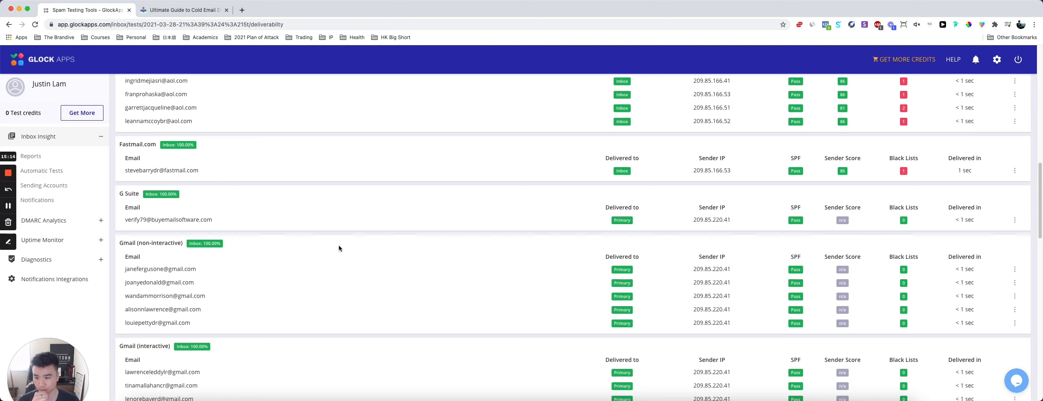
{"action": "scroll", "scroll_direction": "up", "scroll_amount": 3}
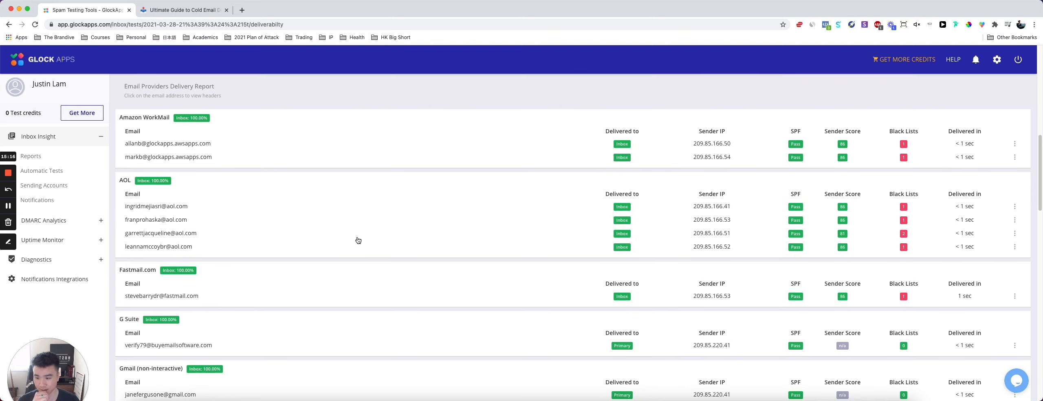
{"action": "scroll", "scroll_direction": "down", "scroll_amount": 3}
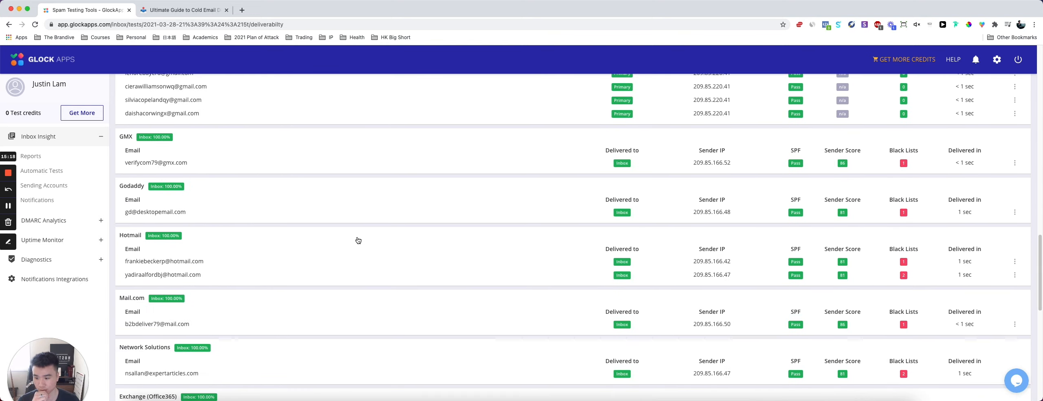
{"action": "scroll", "scroll_direction": "down", "scroll_amount": 3}
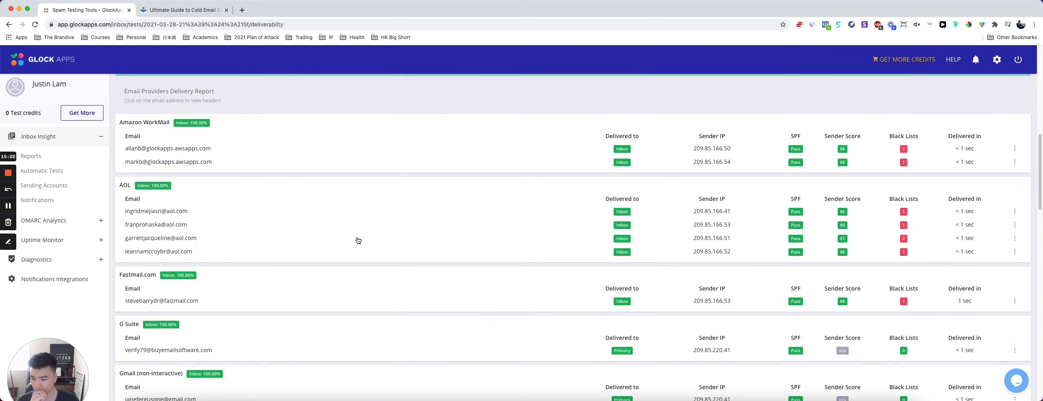
{"action": "scroll", "scroll_direction": "down", "scroll_amount": 3}
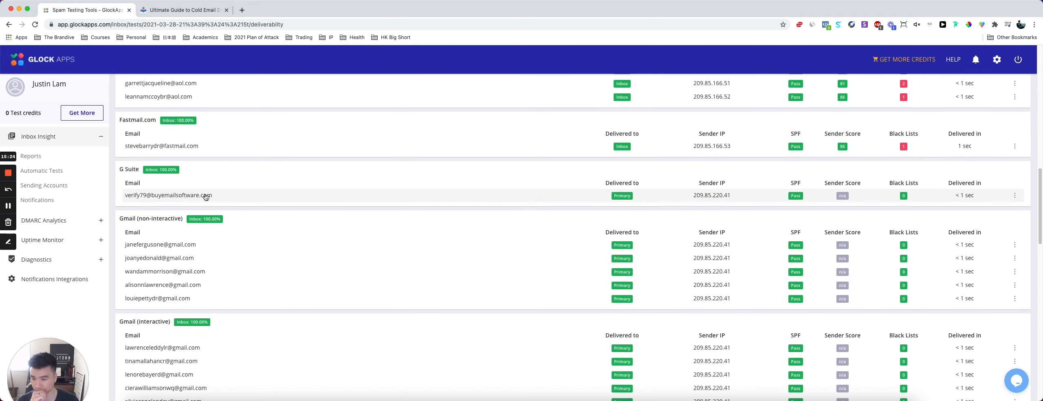
{"action": "scroll", "scroll_direction": "down", "scroll_amount": 3}
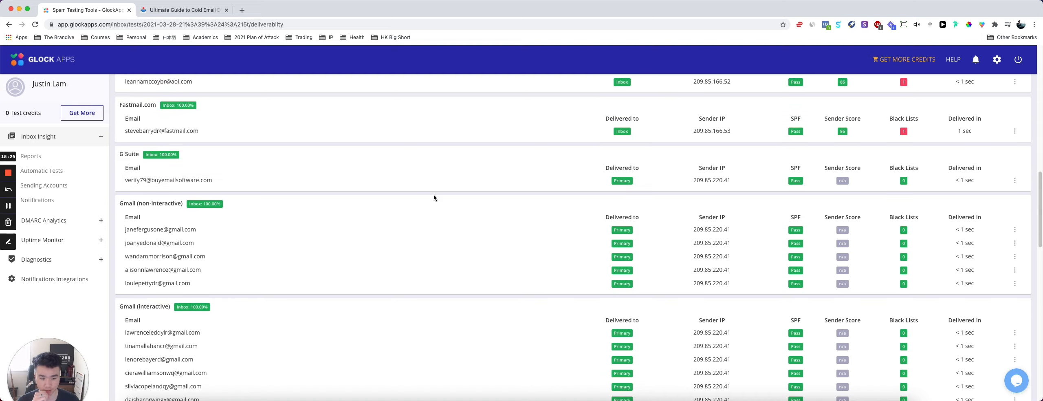
{"action": "scroll", "scroll_direction": "down", "scroll_amount": 3}
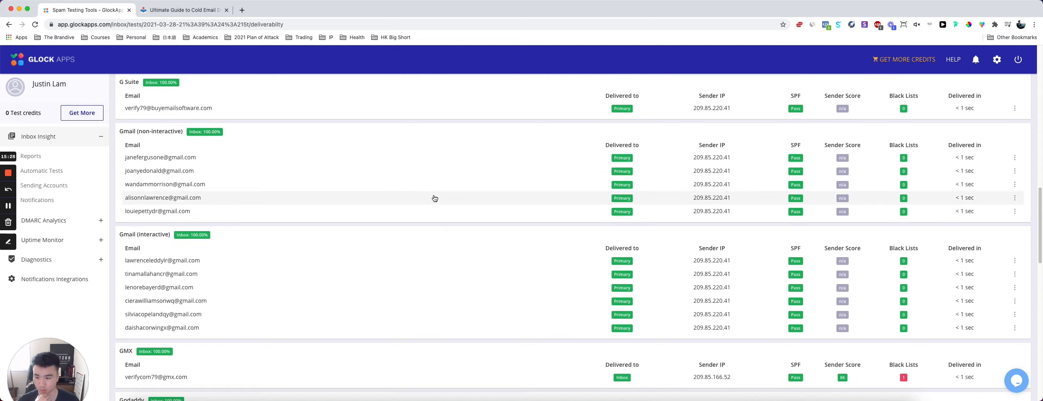
Return to the Notion guide and review it from Check MX Records downward.
{"action": "left_click", "coordinate": [182, 9]}
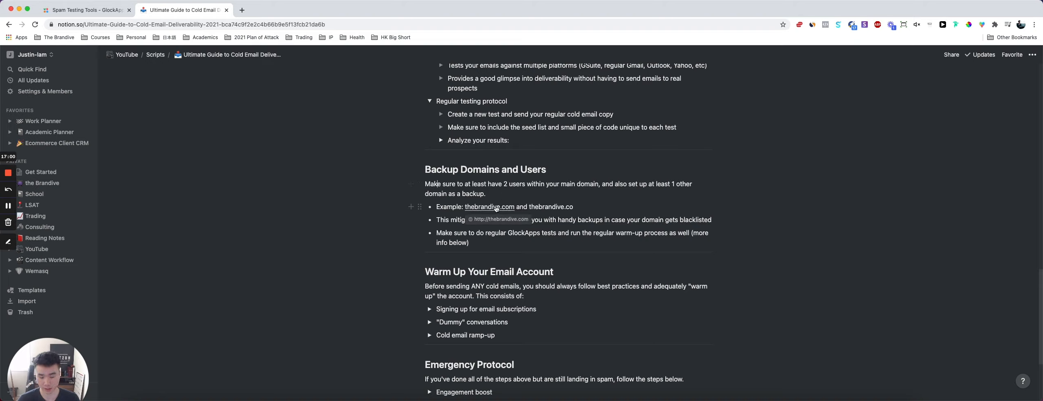
{"action": "double_click", "coordinate": [548, 207]}
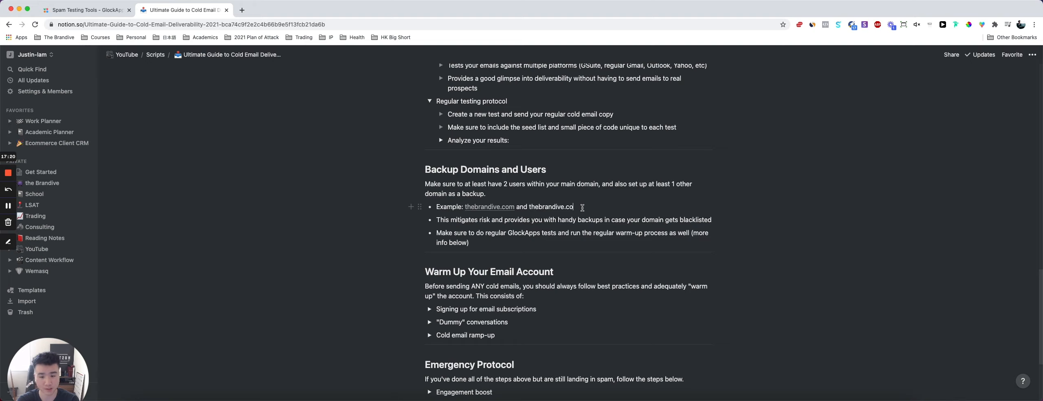
{"action": "scroll", "scroll_direction": "up", "scroll_amount": 3}
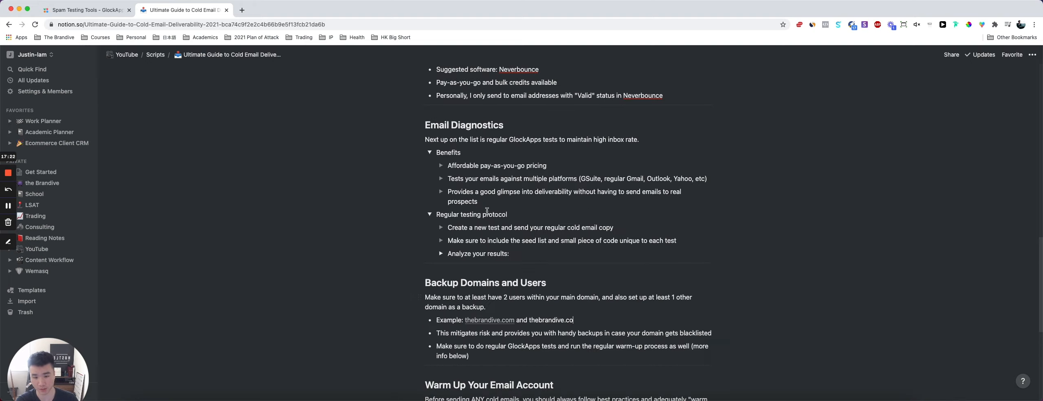
{"action": "scroll", "scroll_direction": "down", "scroll_amount": 3}
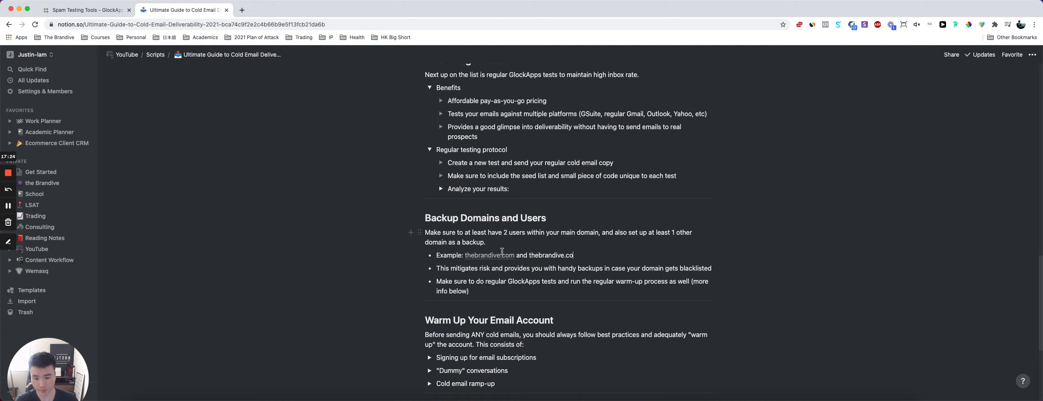
{"action": "scroll", "scroll_direction": "down", "scroll_amount": 3}
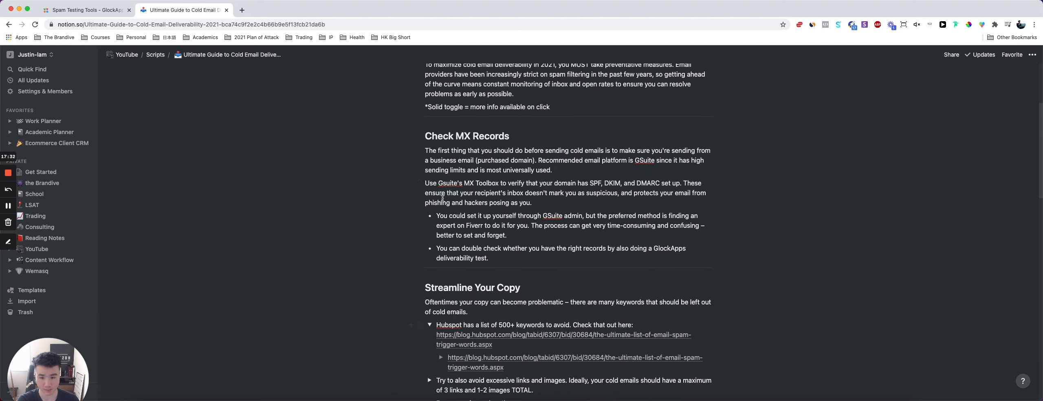
{"action": "scroll", "scroll_direction": "down", "scroll_amount": 3}
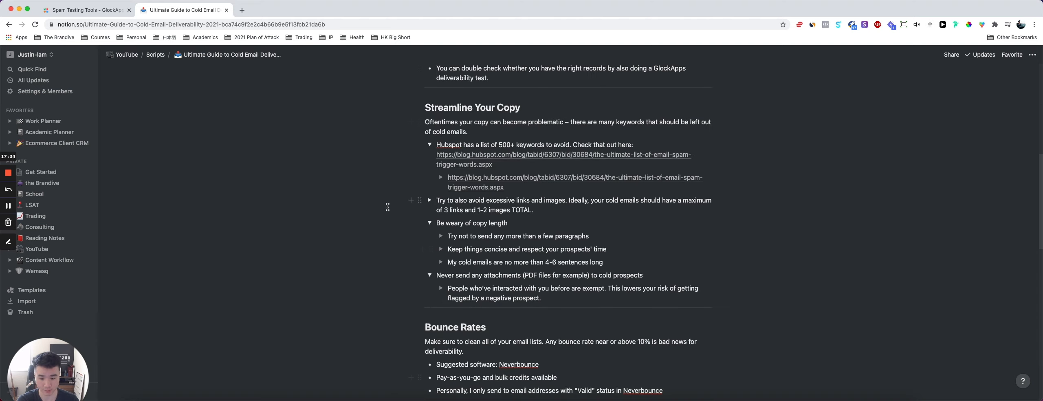
{"action": "scroll", "scroll_direction": "down", "scroll_amount": 3}
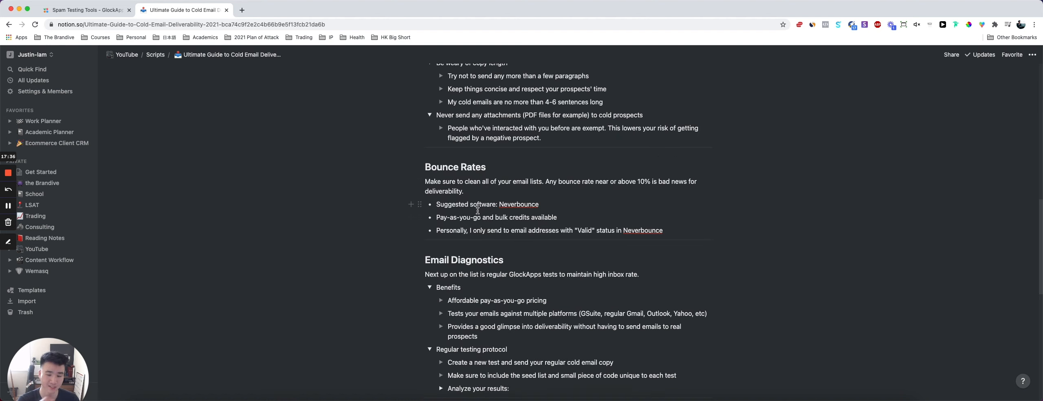
{"action": "scroll", "scroll_direction": "down", "scroll_amount": 3}
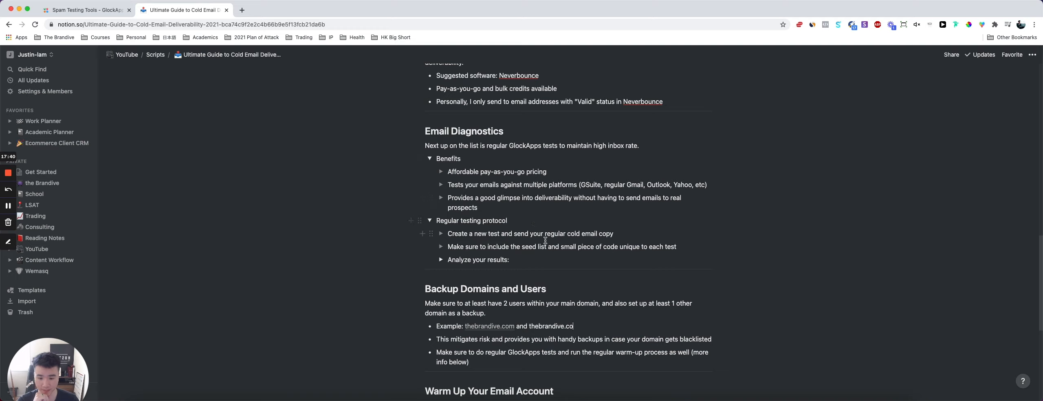
Highlight the Backup Domains sentences about handy backups if blacklisted.
{"action": "scroll", "scroll_direction": "down", "scroll_amount": 3}
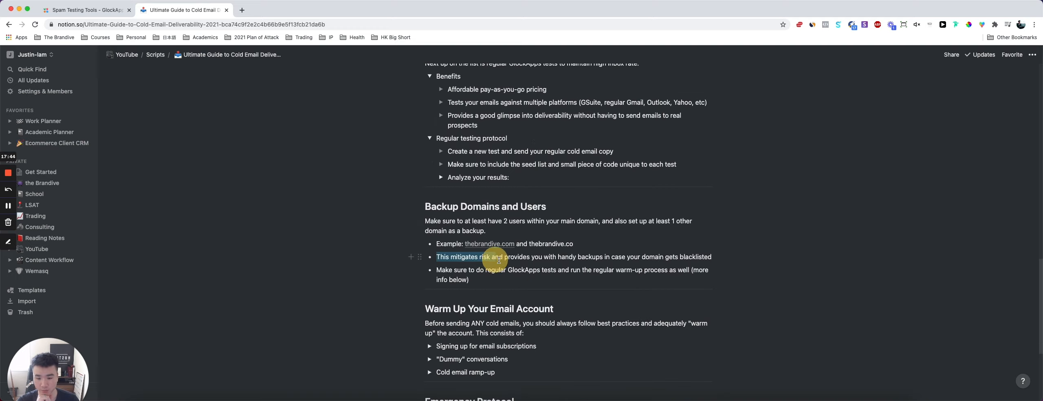
{"action": "left_click_drag", "start_coordinate": [498, 257], "coordinate": [618, 257]}
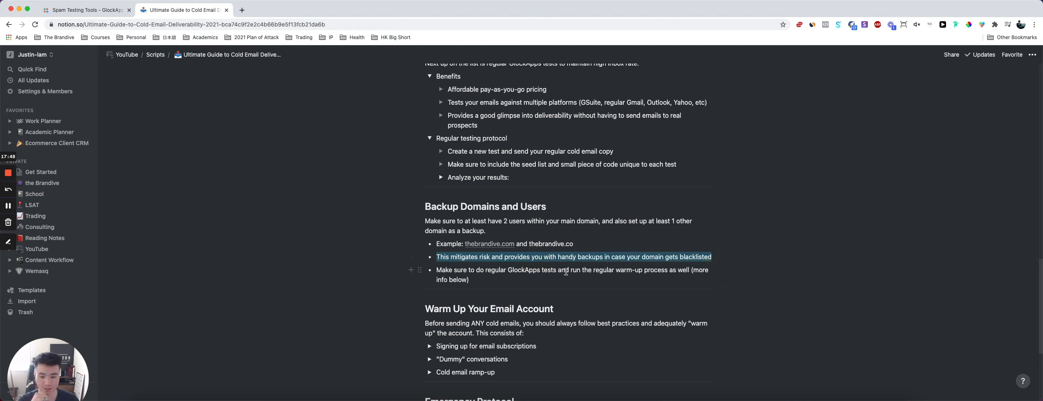
{"action": "left_click_drag", "start_coordinate": [436, 269], "coordinate": [540, 270]}
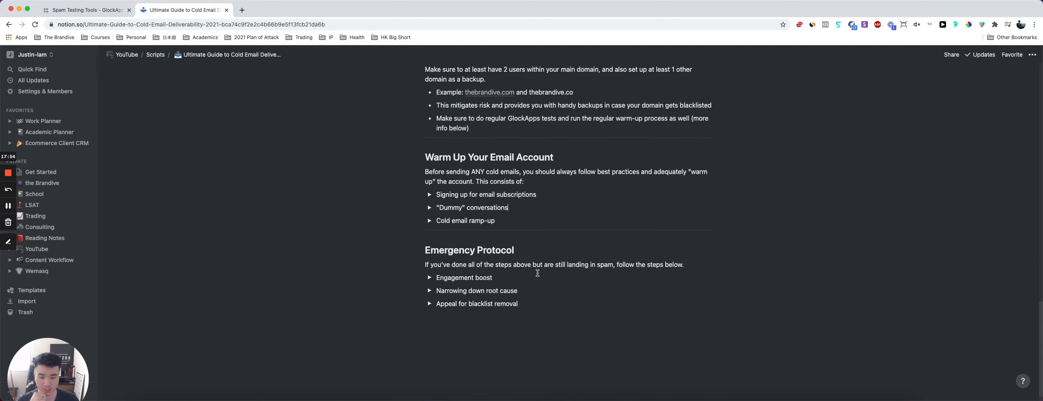
{"action": "left_click", "coordinate": [429, 194]}
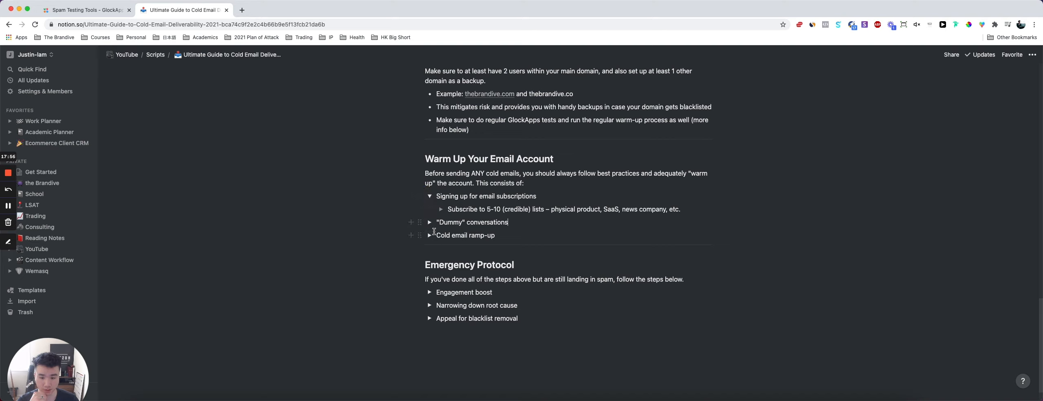
{"action": "left_click", "coordinate": [430, 222]}
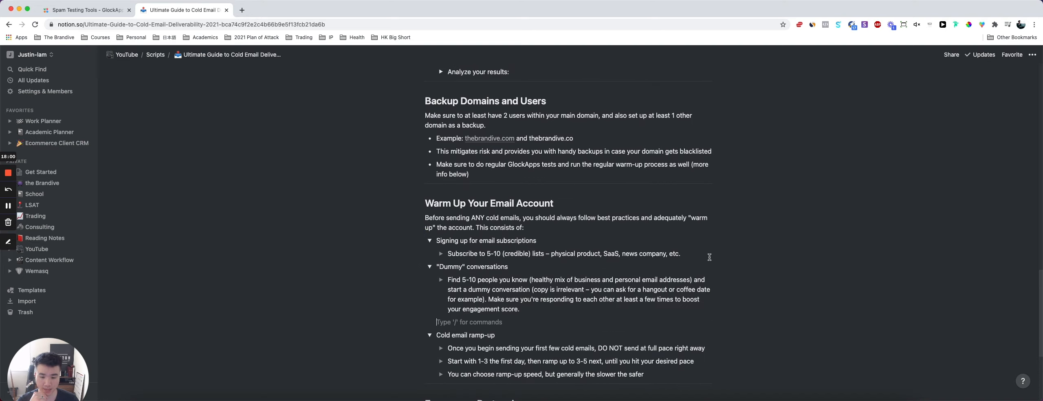
{"action": "left_click_drag", "start_coordinate": [557, 218], "coordinate": [621, 217]}
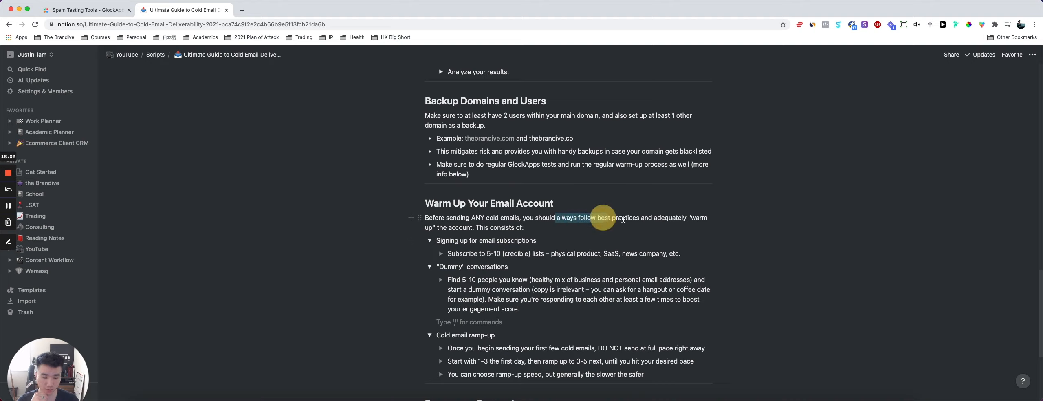
{"action": "left_click_drag", "start_coordinate": [602, 218], "coordinate": [708, 226]}
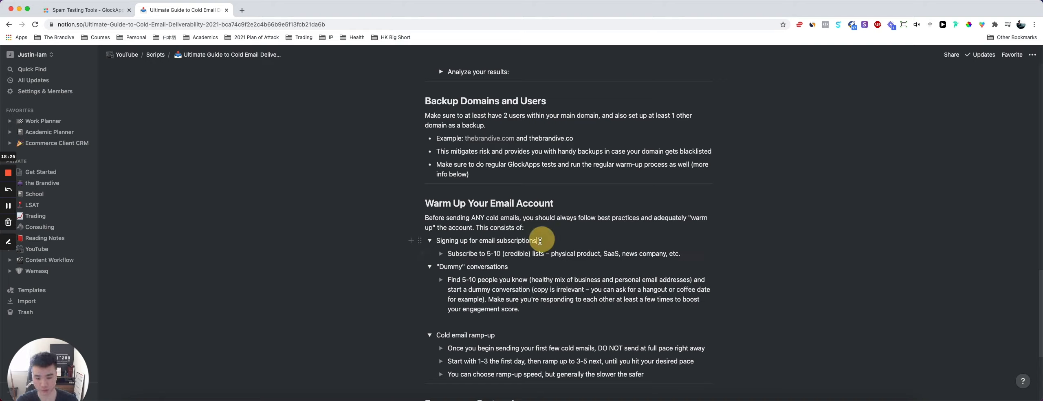
{"action": "double_click", "coordinate": [564, 253]}
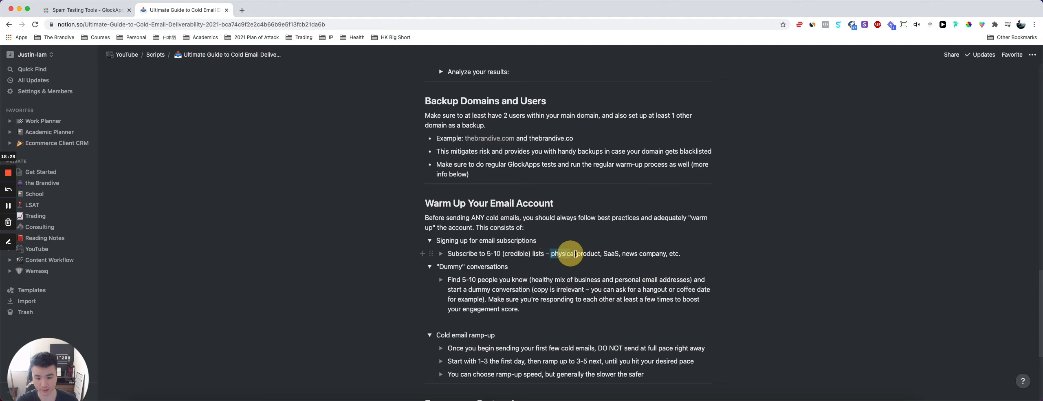
{"action": "left_click_drag", "start_coordinate": [562, 253], "coordinate": [599, 254]}
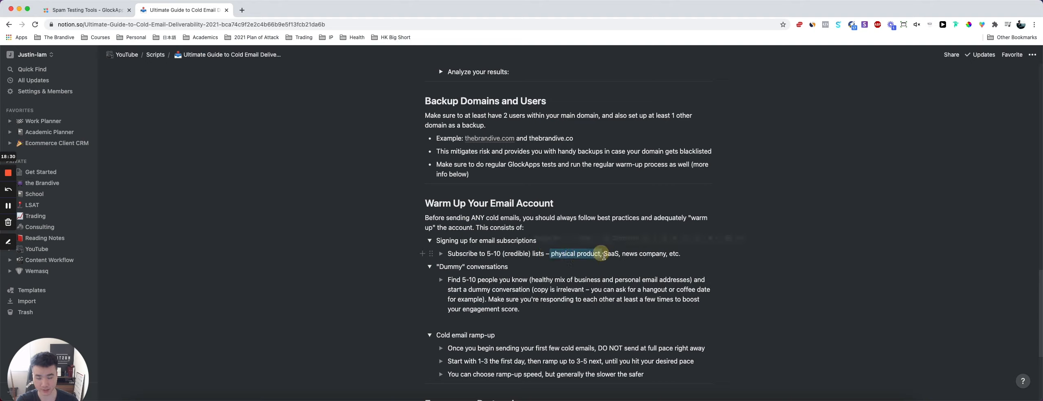
{"action": "left_click_drag", "start_coordinate": [551, 254], "coordinate": [621, 253]}
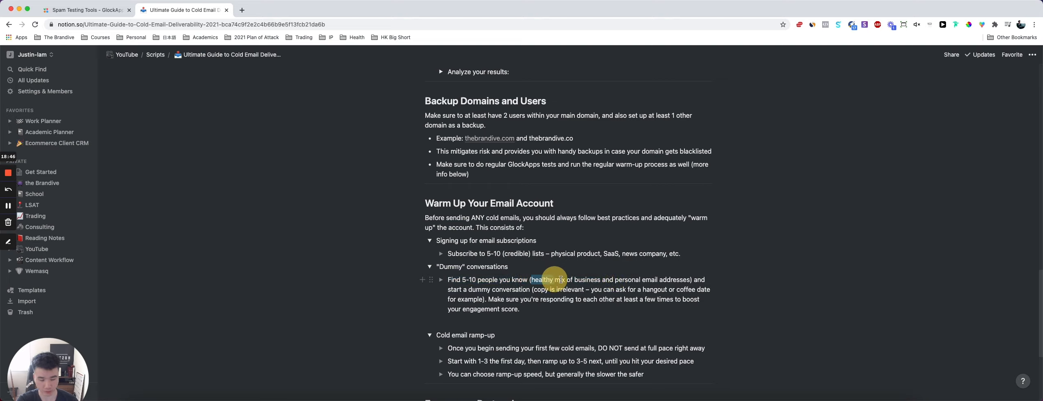
{"action": "left_click_drag", "start_coordinate": [532, 280], "coordinate": [690, 279]}
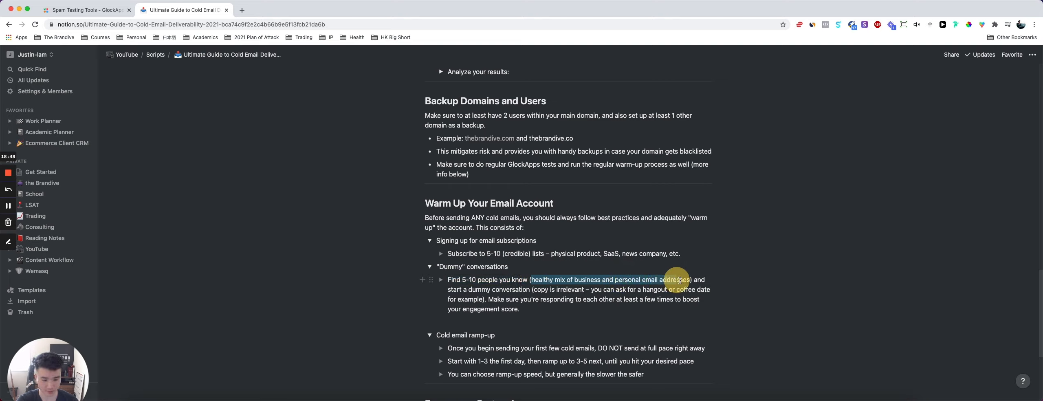
{"action": "left_click", "coordinate": [619, 309]}
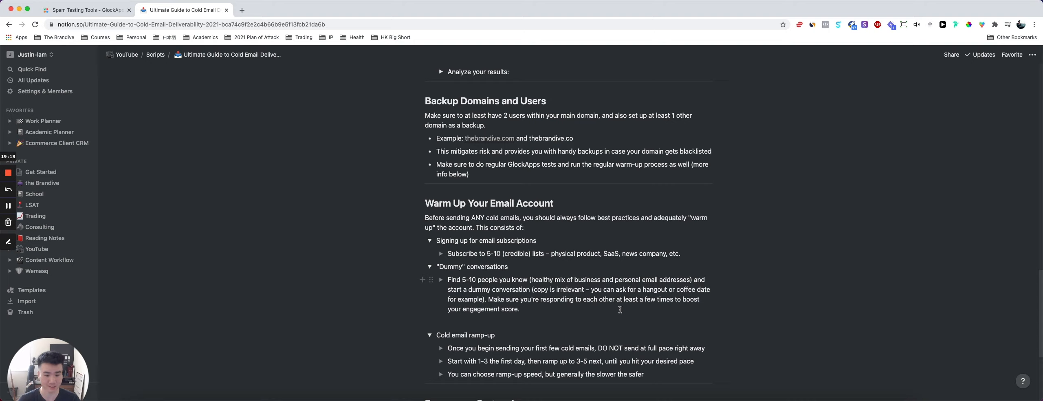
Scroll the guide across the Email Diagnostics, Backup Domains and Warm Up sections.
{"action": "scroll", "scroll_direction": "down", "scroll_amount": 3}
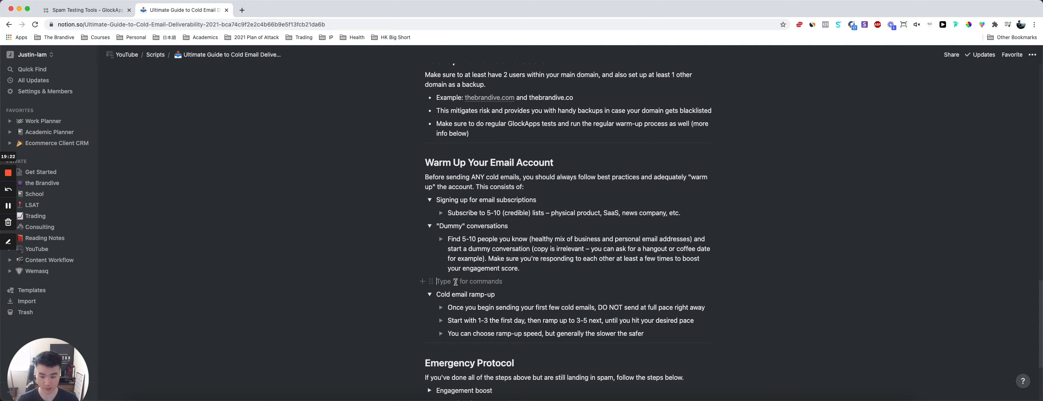
{"action": "scroll", "scroll_direction": "down", "scroll_amount": 3}
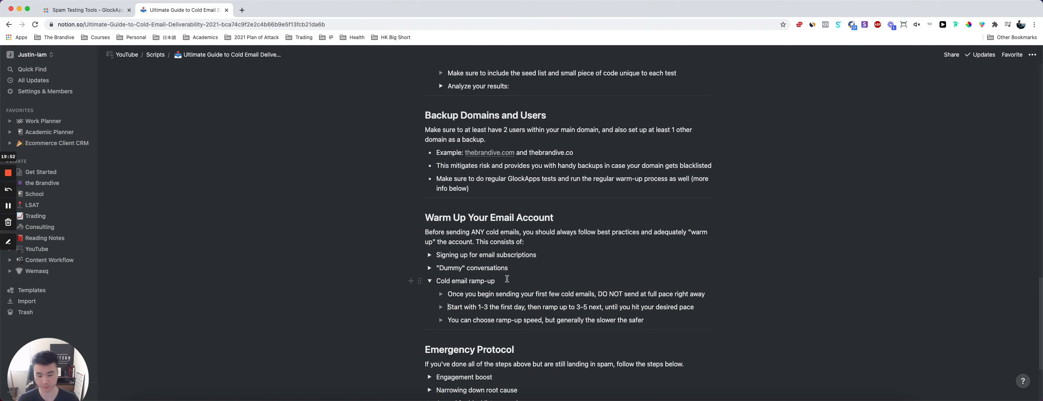
{"action": "scroll", "scroll_direction": "down", "scroll_amount": 3}
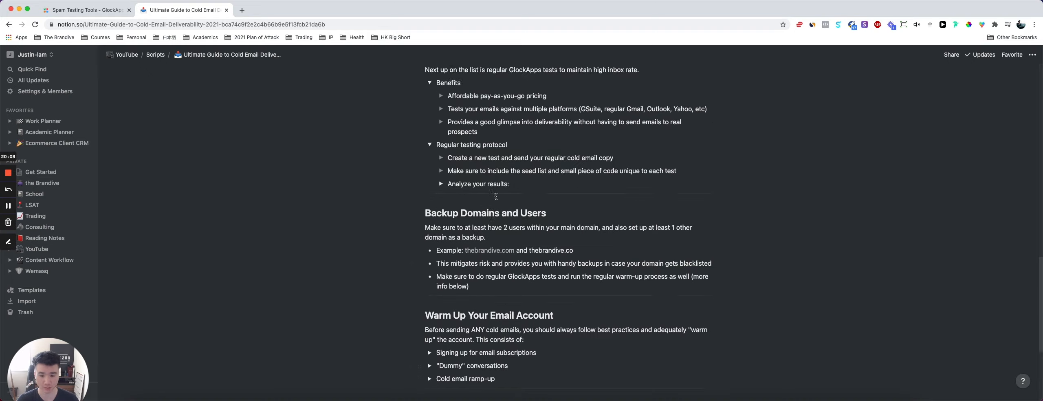
Expand the Emergency Protocol steps and highlight the 'Do 2 additional GlockApps tests' advice.
{"action": "scroll", "scroll_direction": "down", "scroll_amount": 3}
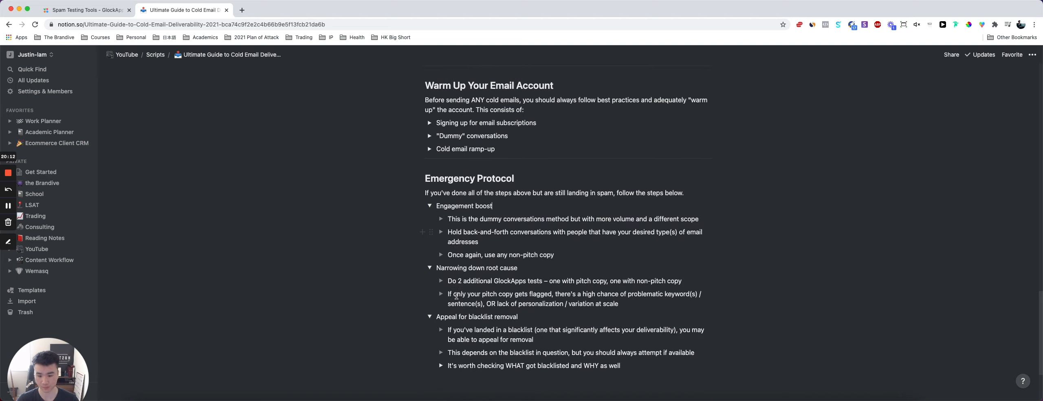
{"action": "scroll", "scroll_direction": "down", "scroll_amount": 3}
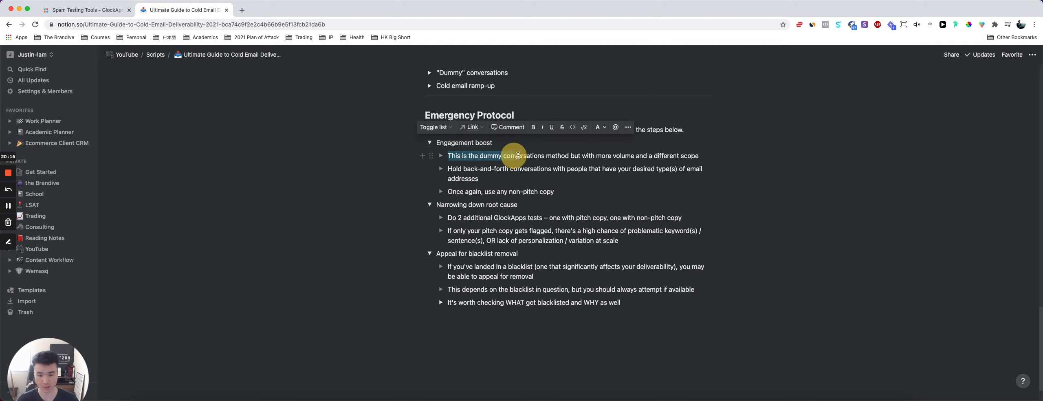
{"action": "left_click", "coordinate": [557, 181]}
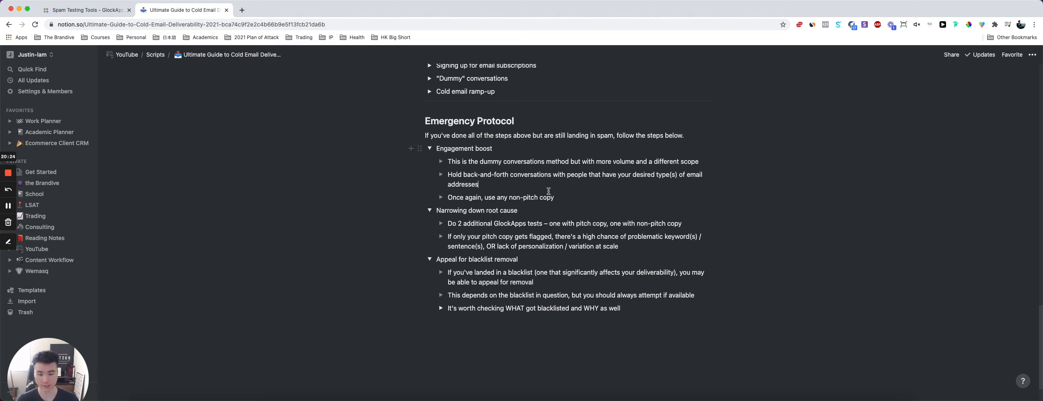
{"action": "scroll", "scroll_direction": "down", "scroll_amount": 3}
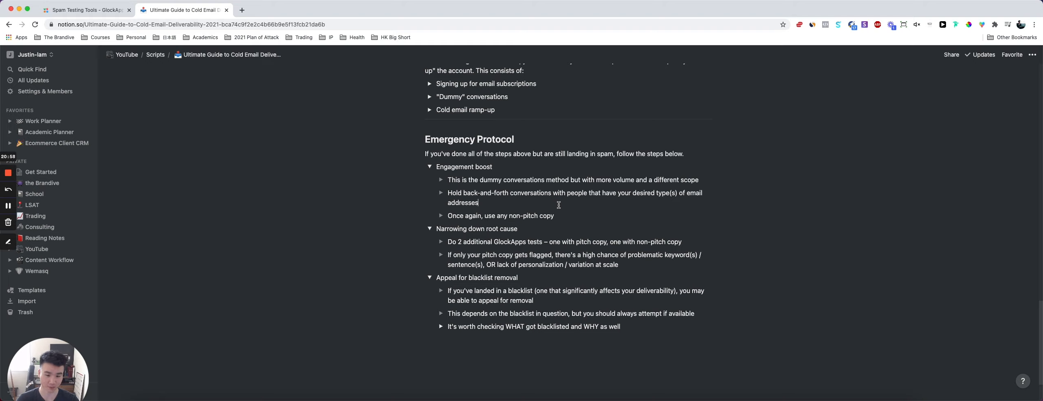
{"action": "mouse_move", "coordinate": [450, 215]}
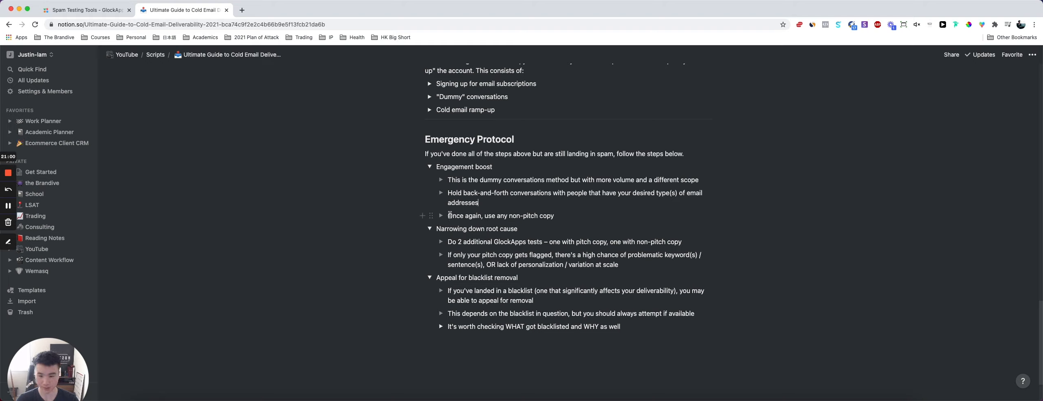
{"action": "double_click", "coordinate": [455, 215]}
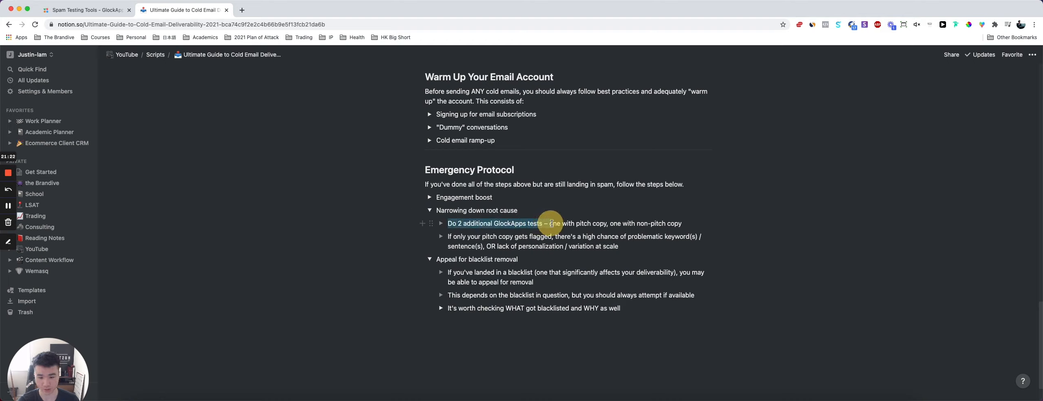
Read through the root-cause tips, selecting the GlockApps tests, problematic keywords and lack of personalization phrases.
{"action": "left_click_drag", "start_coordinate": [545, 223], "coordinate": [632, 222]}
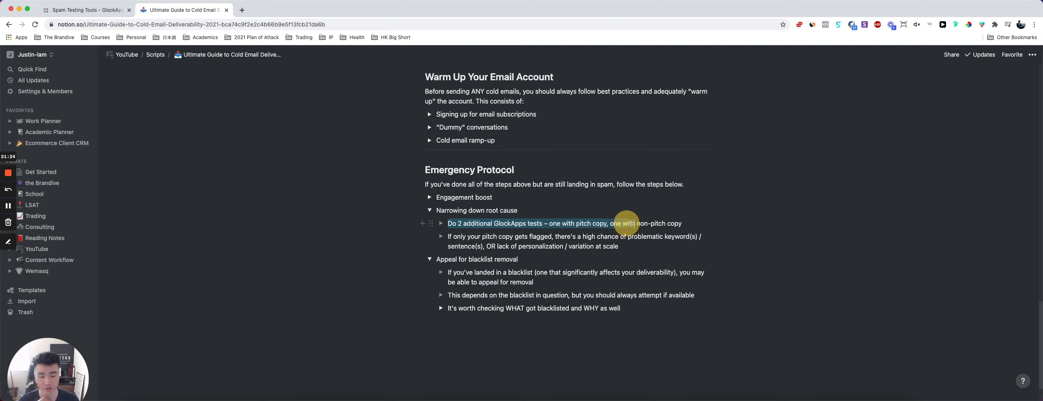
{"action": "left_click_drag", "start_coordinate": [625, 222], "coordinate": [692, 225]}
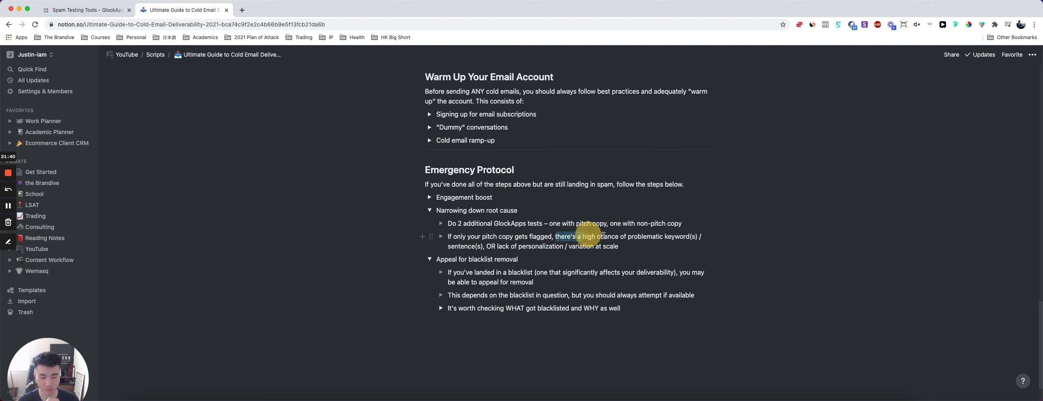
{"action": "left_click_drag", "start_coordinate": [557, 236], "coordinate": [492, 246]}
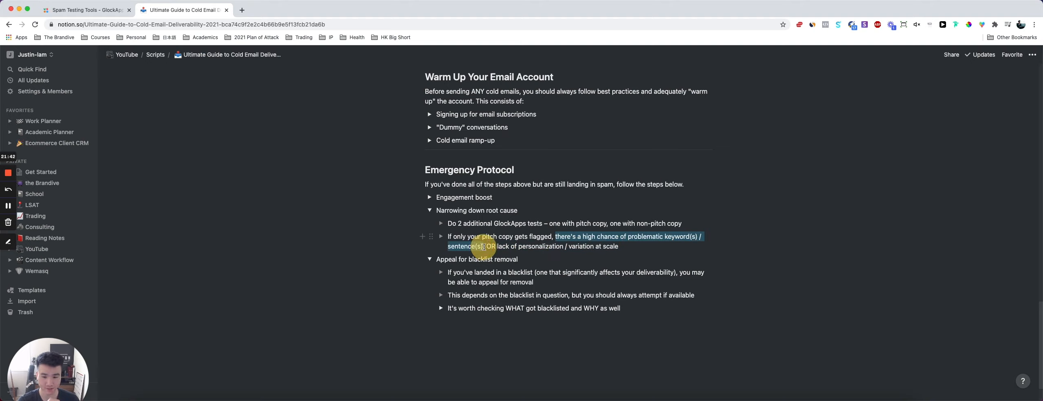
{"action": "left_click", "coordinate": [502, 240]}
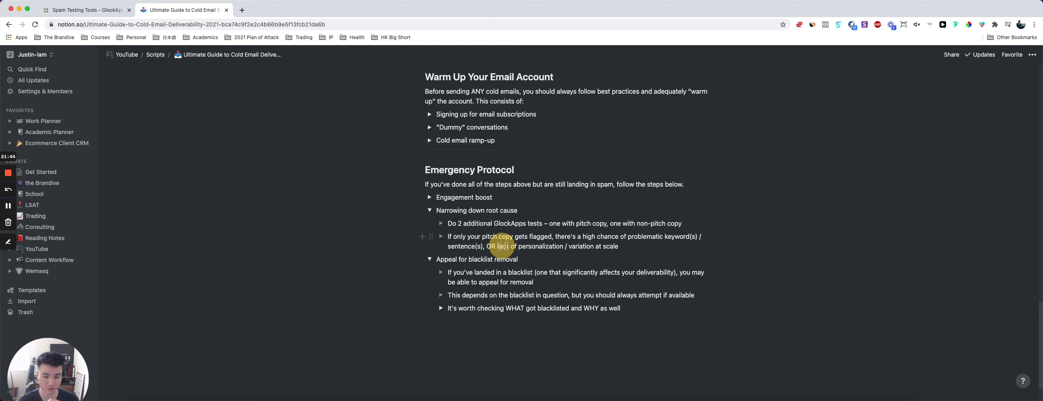
{"action": "left_click_drag", "start_coordinate": [496, 246], "coordinate": [619, 246]}
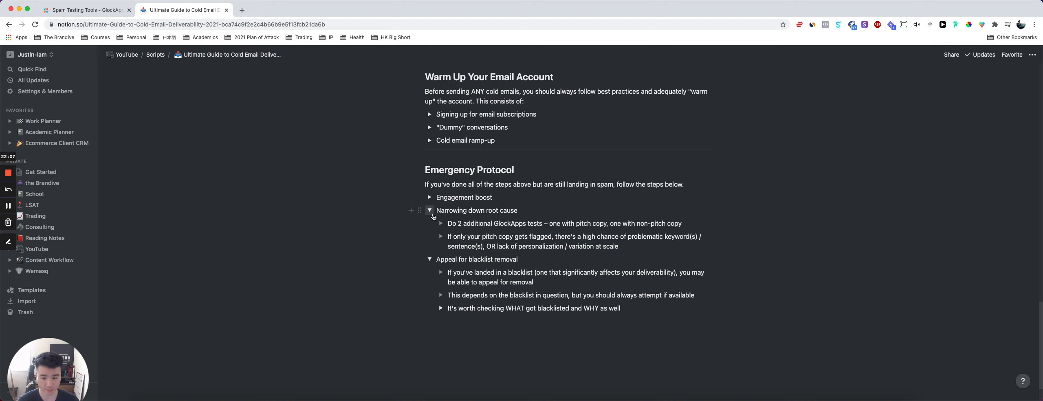
Fold the Narrowing down root cause step and select the Appeal for blacklist removal heading.
{"action": "left_click", "coordinate": [430, 210]}
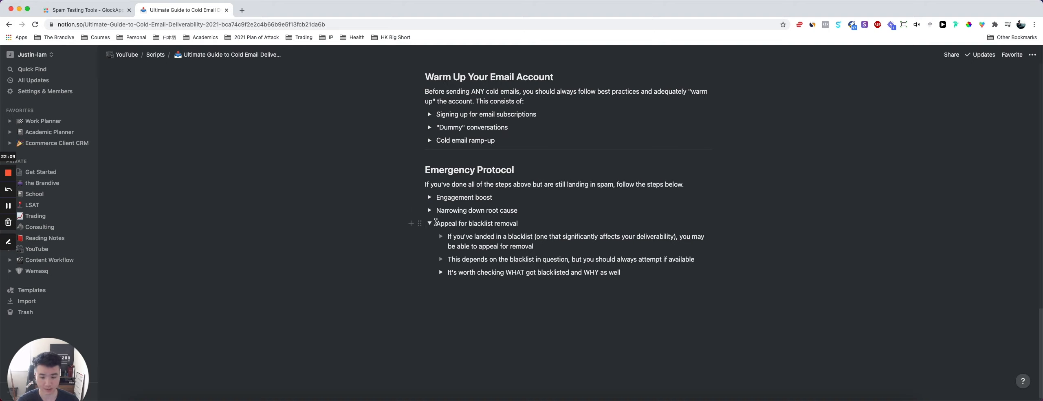
{"action": "triple_click", "coordinate": [475, 222]}
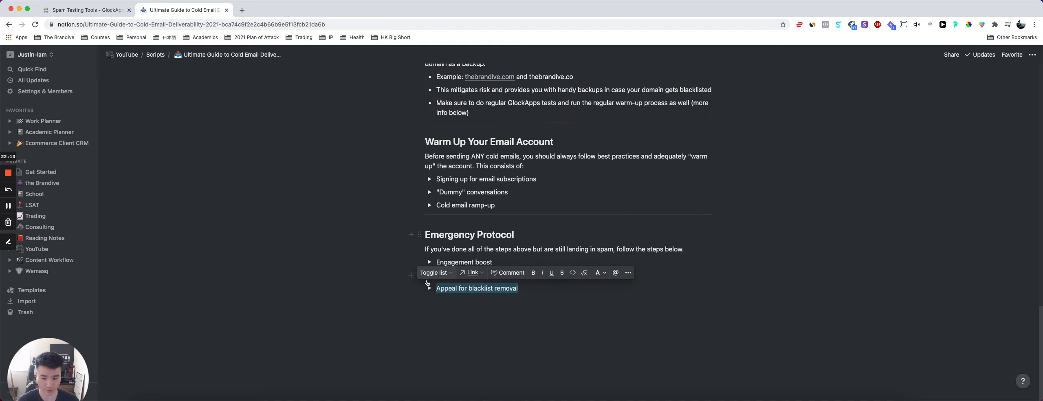
{"action": "left_click", "coordinate": [80, 10]}
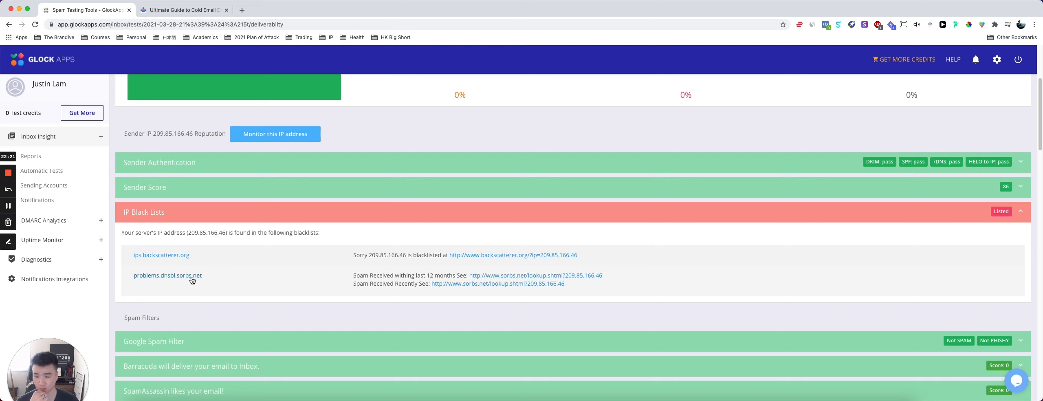
{"action": "left_click", "coordinate": [184, 9]}
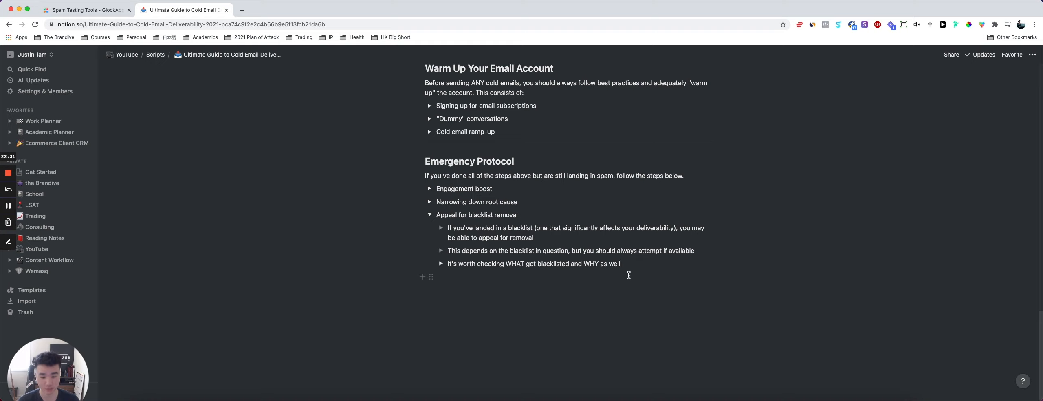
{"action": "mouse_move", "coordinate": [571, 240]}
{"action": "type", "text": "There are 3 things to check for blacklist status"}
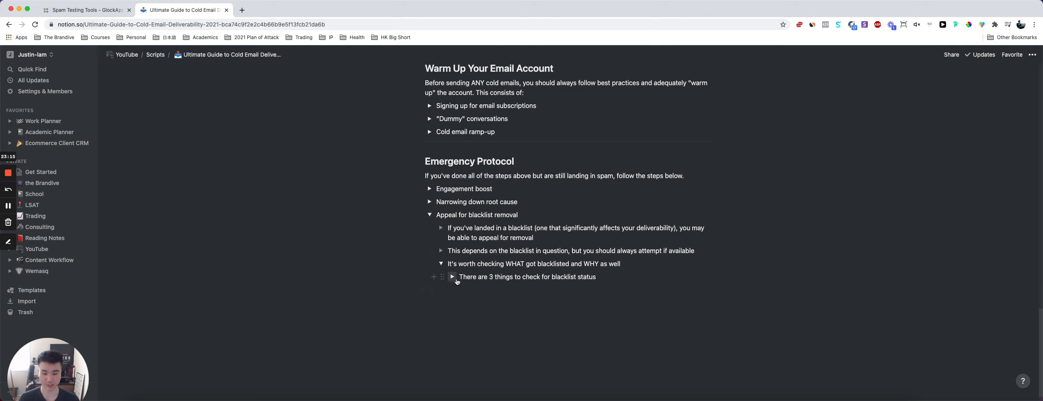
Expand the nested '3 things to check' item under WHAT got blacklisted.
{"action": "left_click", "coordinate": [451, 277]}
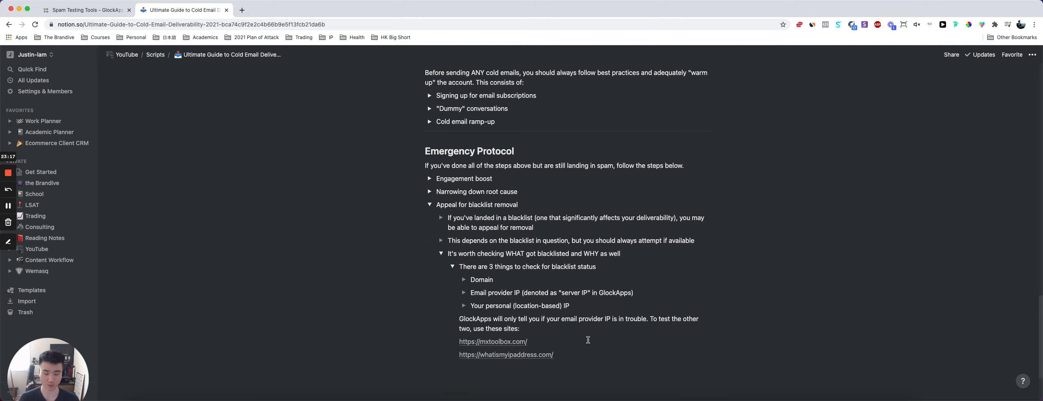